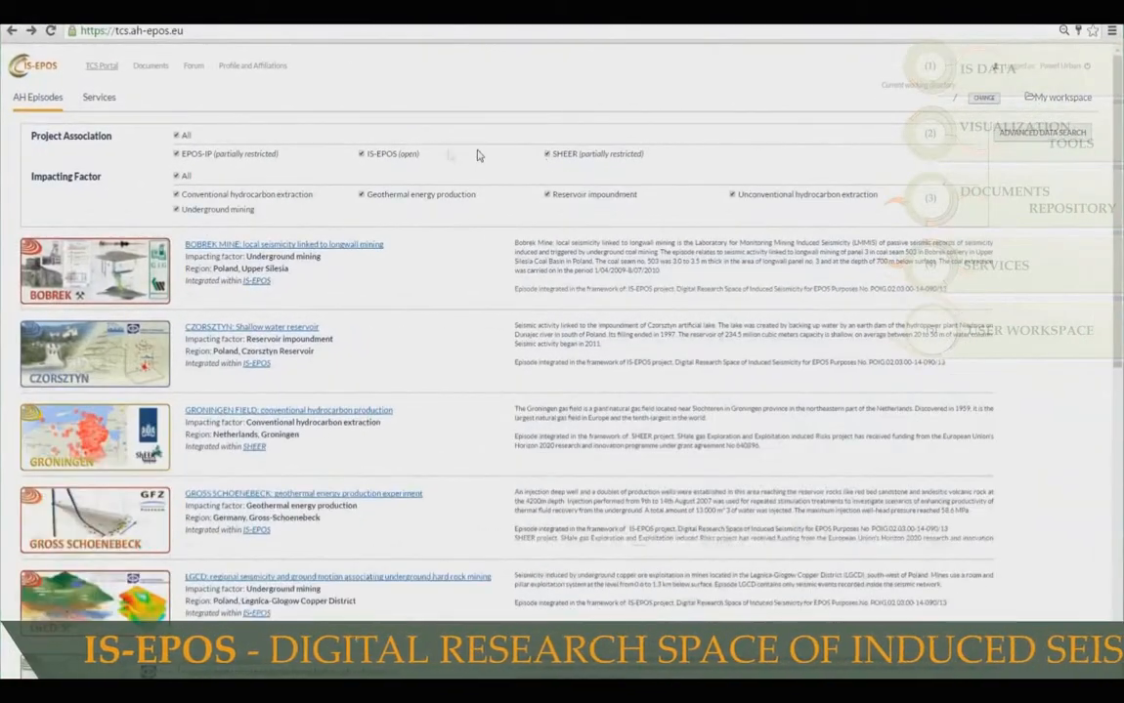
# Step: Open the Bobrek Mine episode and pan its seismic-event map visualization
pyautogui.scroll(-3)
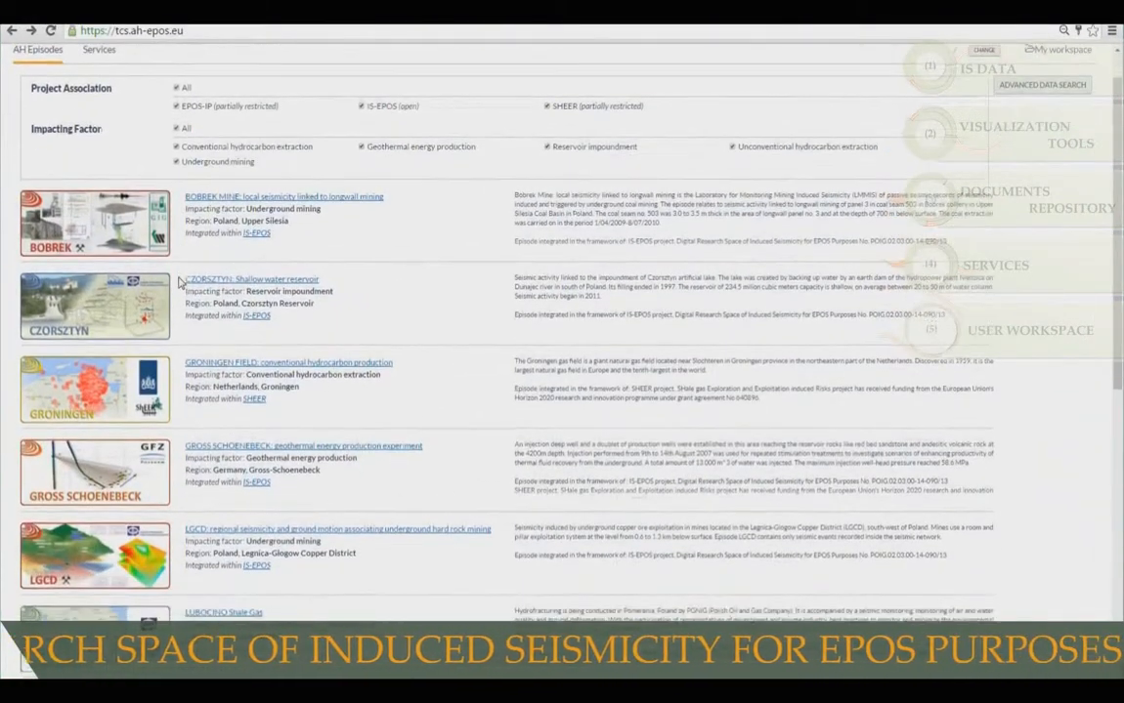
pyautogui.scroll(-3)
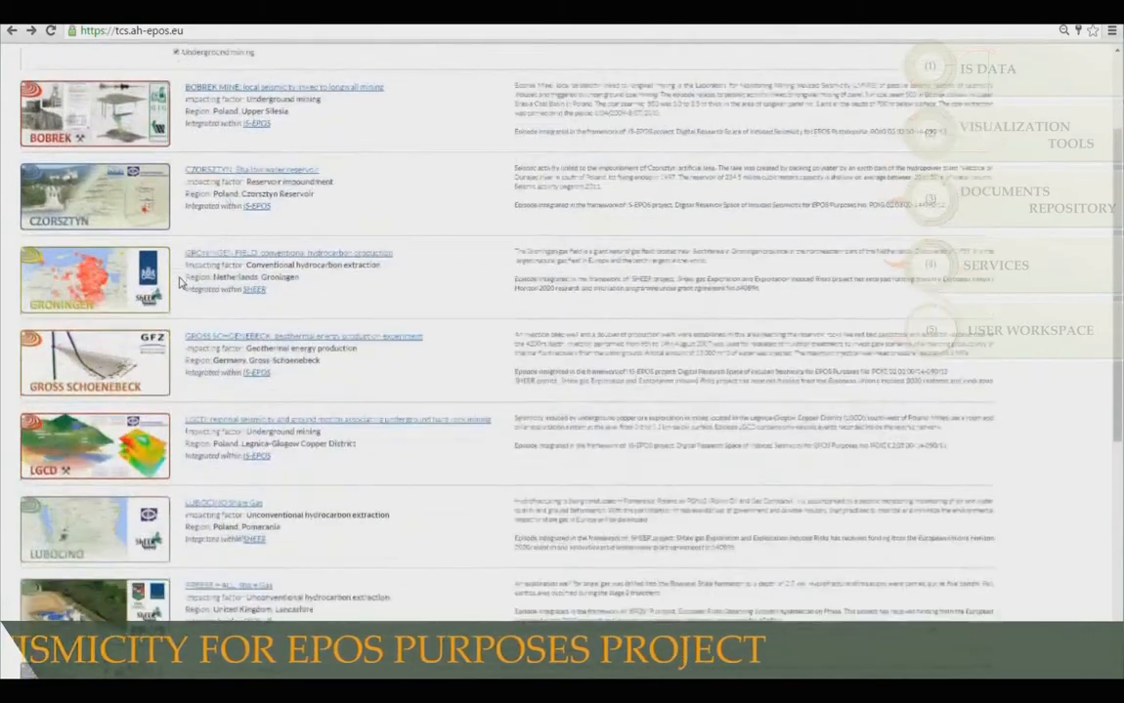
pyautogui.scroll(-3)
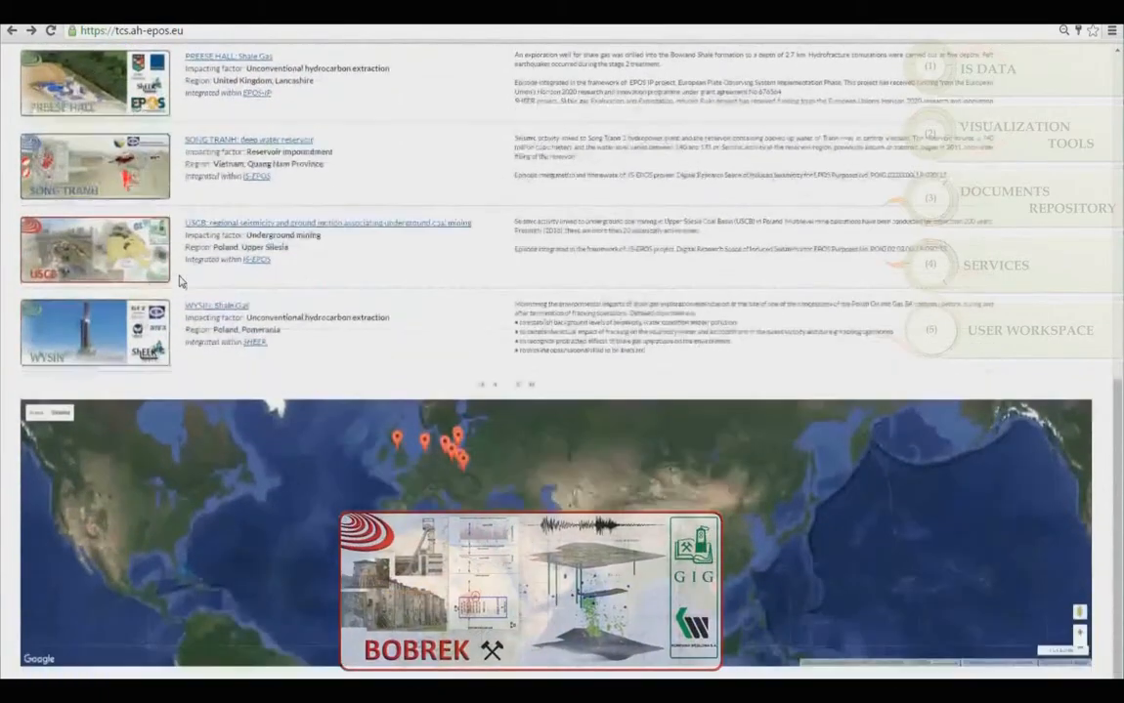
pyautogui.scroll(-3)
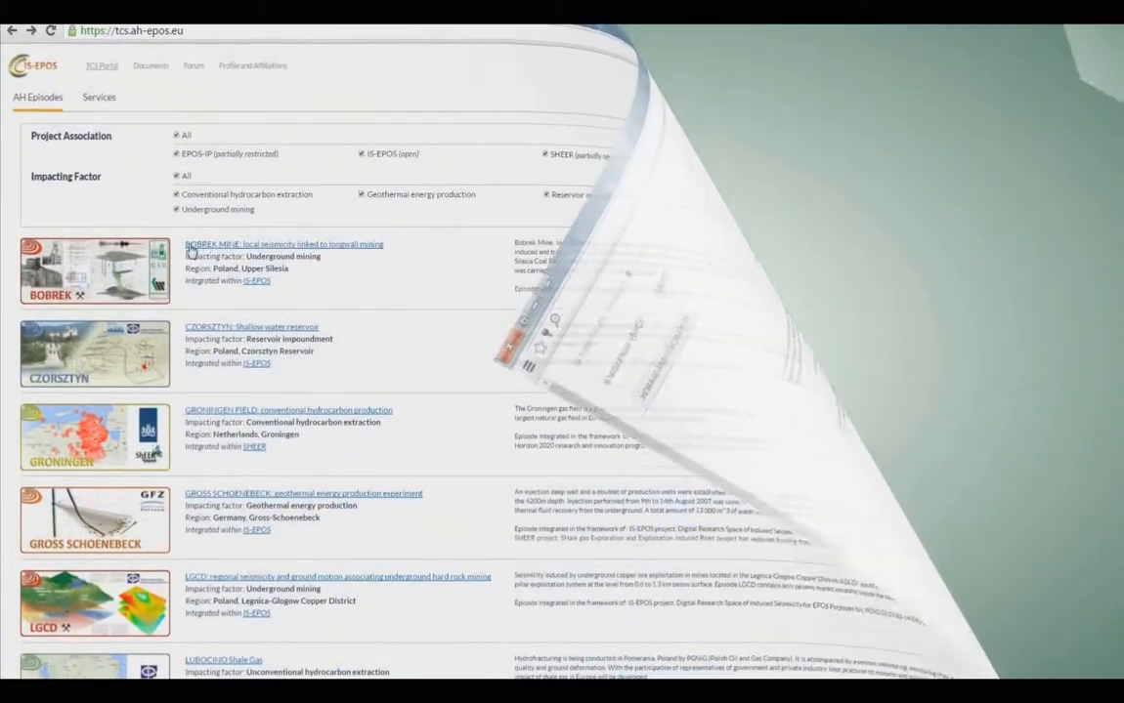
pyautogui.click(283, 244)
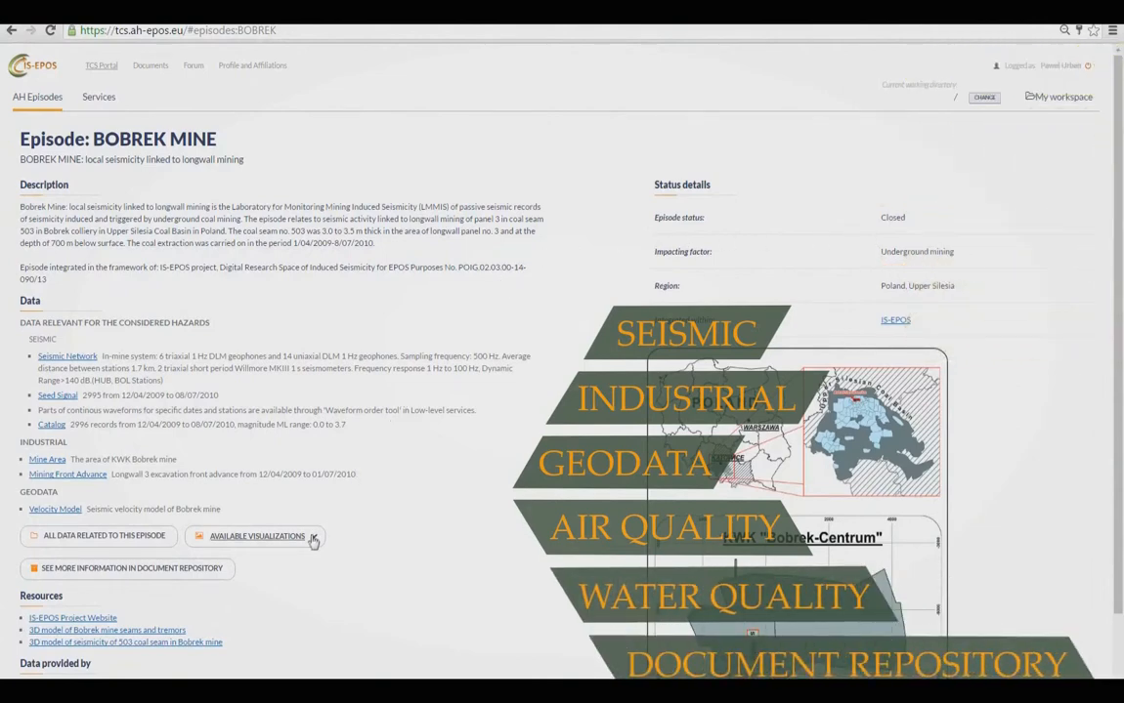
pyautogui.click(257, 537)
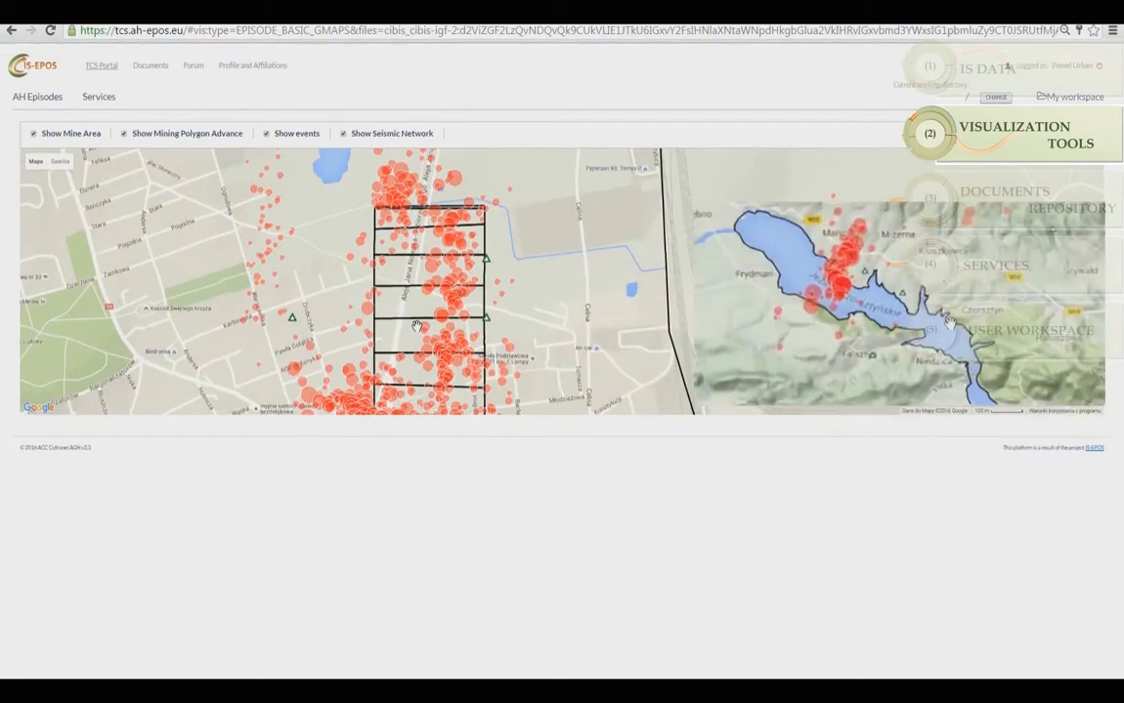
pyautogui.moveTo(415, 328); pyautogui.dragTo(239, 298)
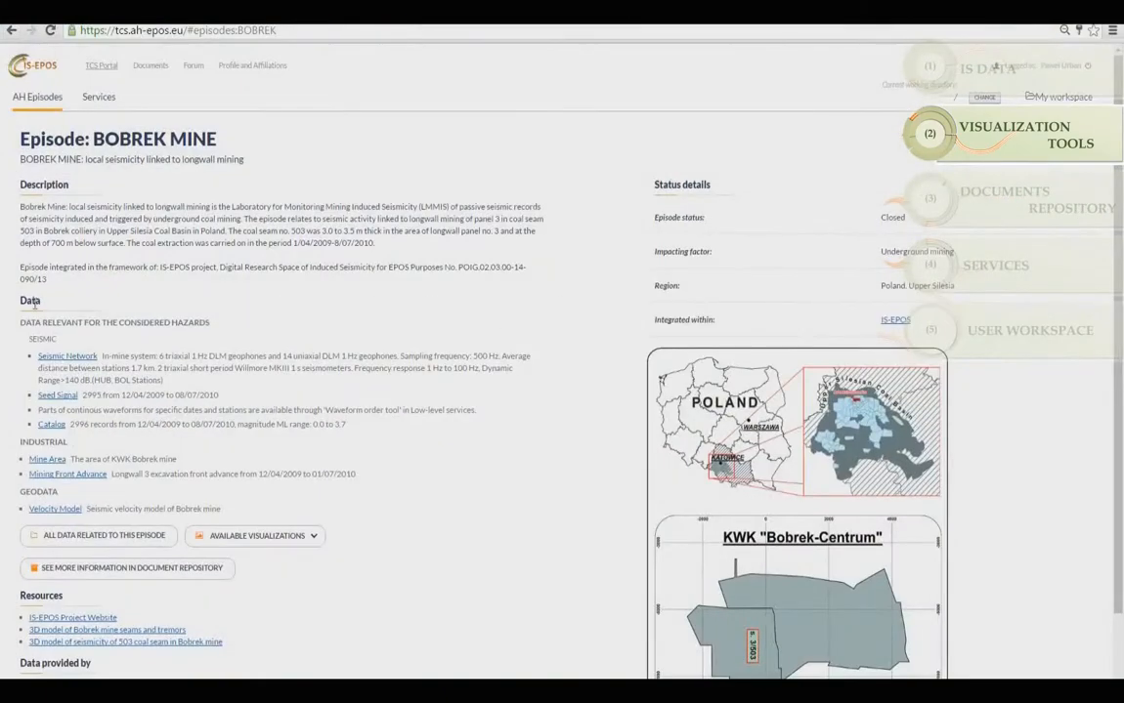
# Step: Open the Bobrek seismic Catalog and view its local magnitude ML histogram
pyautogui.click(51, 424)
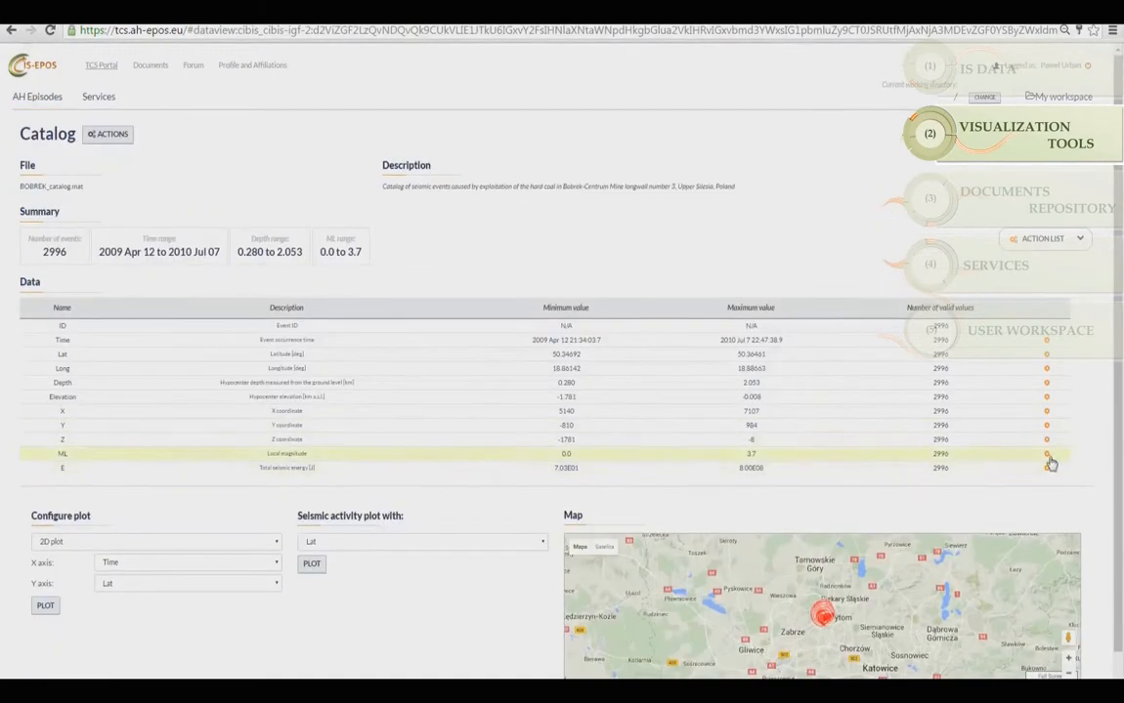
pyautogui.click(1048, 454)
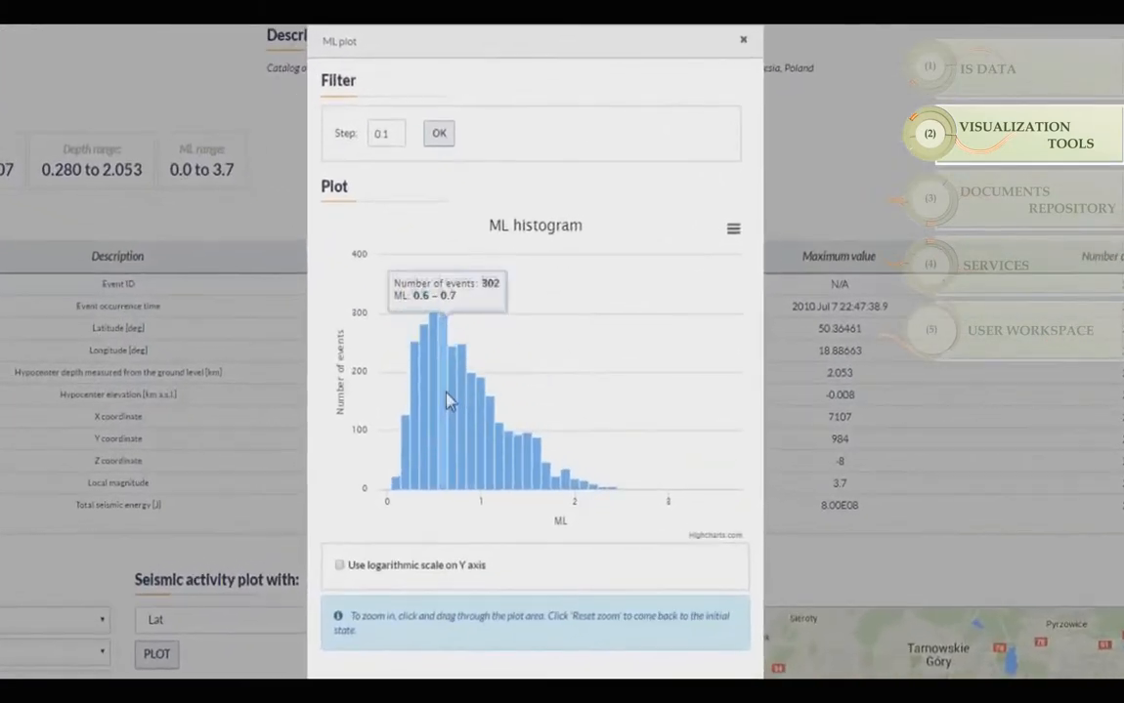
pyautogui.click(742, 40)
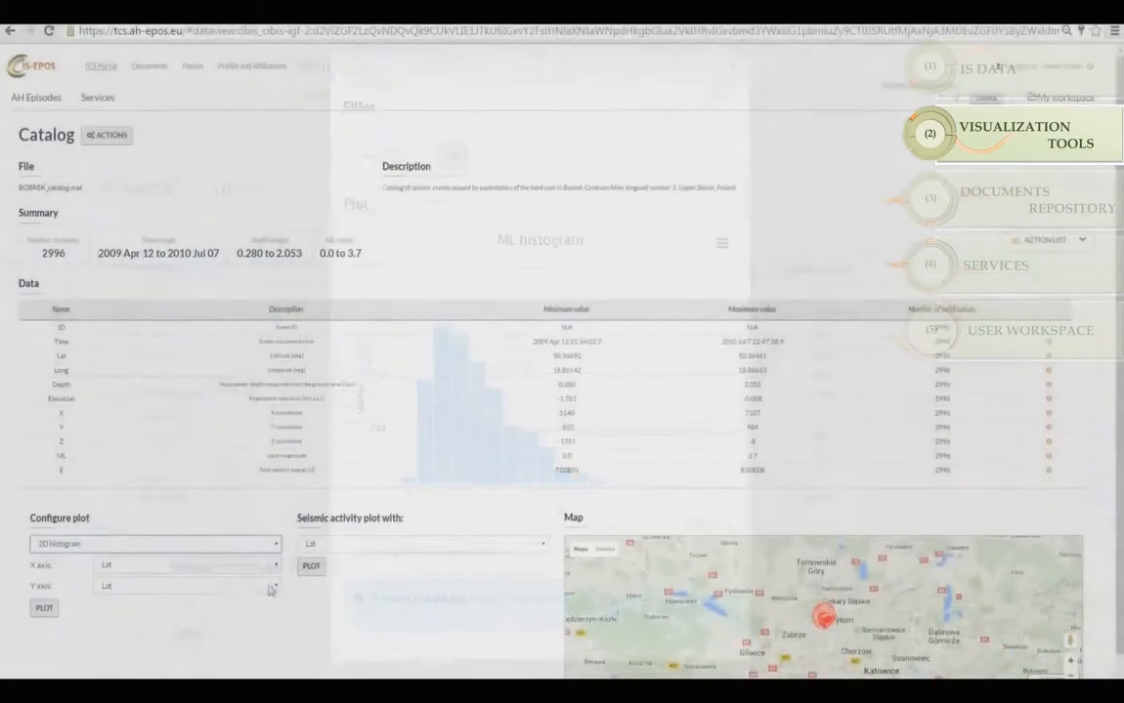
# Step: Plot seismic activity over time and page through the catalog events table
pyautogui.click(44, 608)
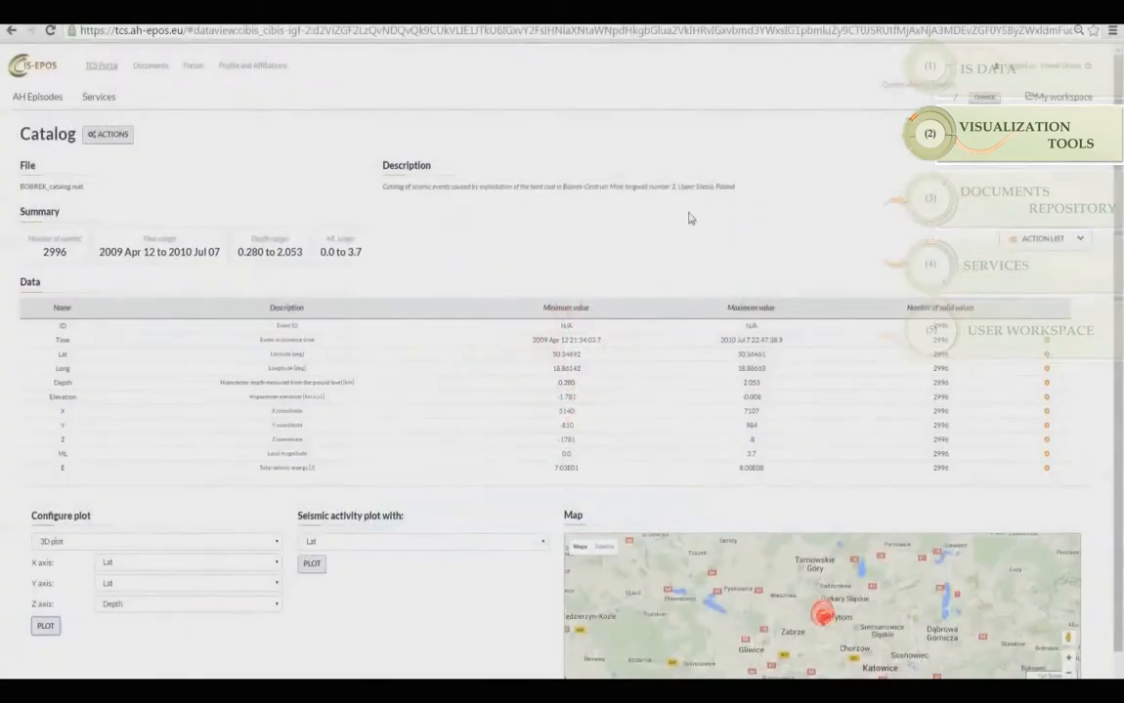
pyautogui.click(312, 564)
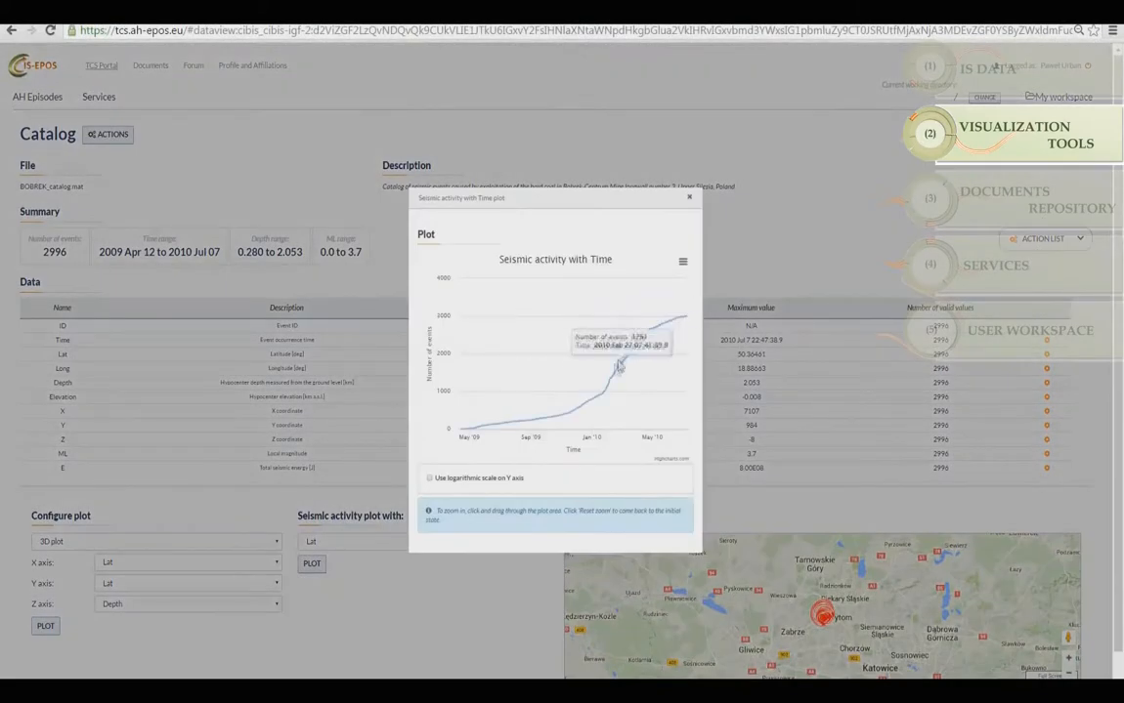
pyautogui.click(689, 197)
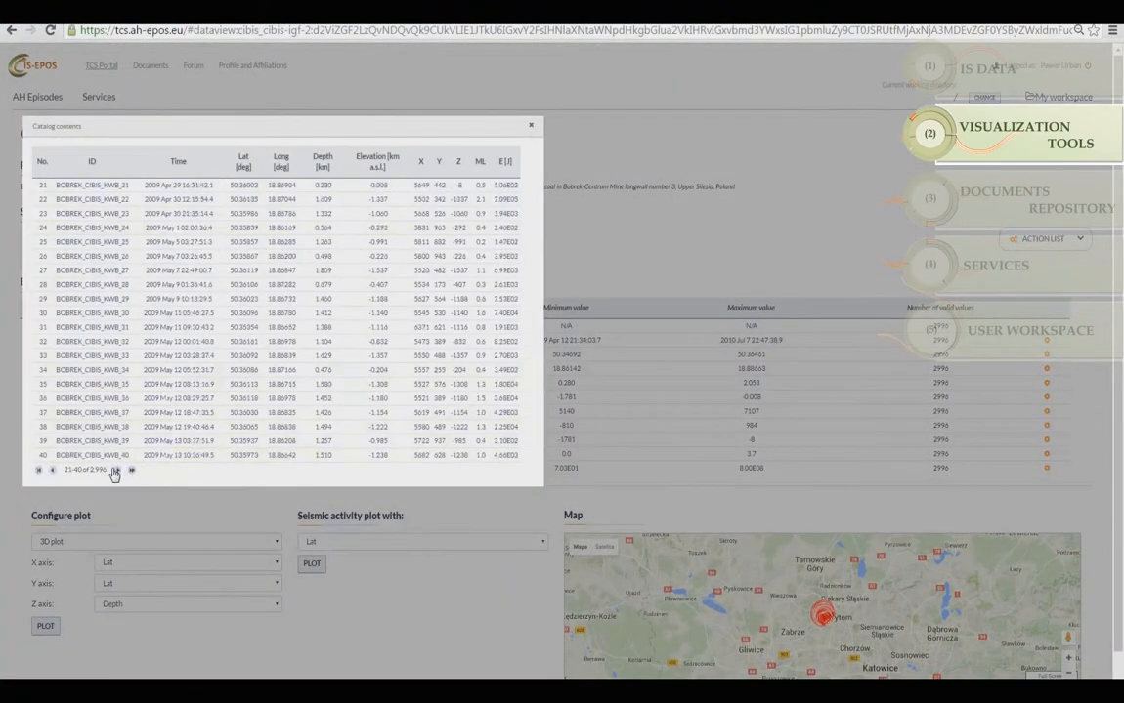
pyautogui.click(531, 126)
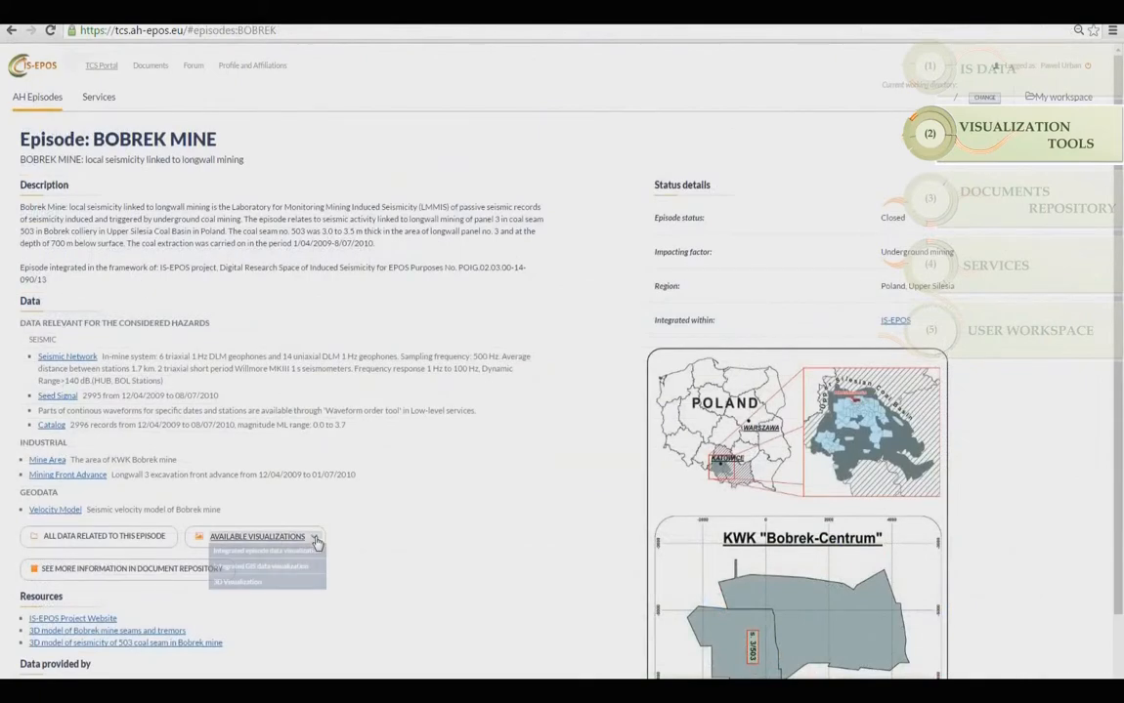
# Step: Show the Bobrek Mine 3D earthquake visualization, then go back
pyautogui.click(237, 582)
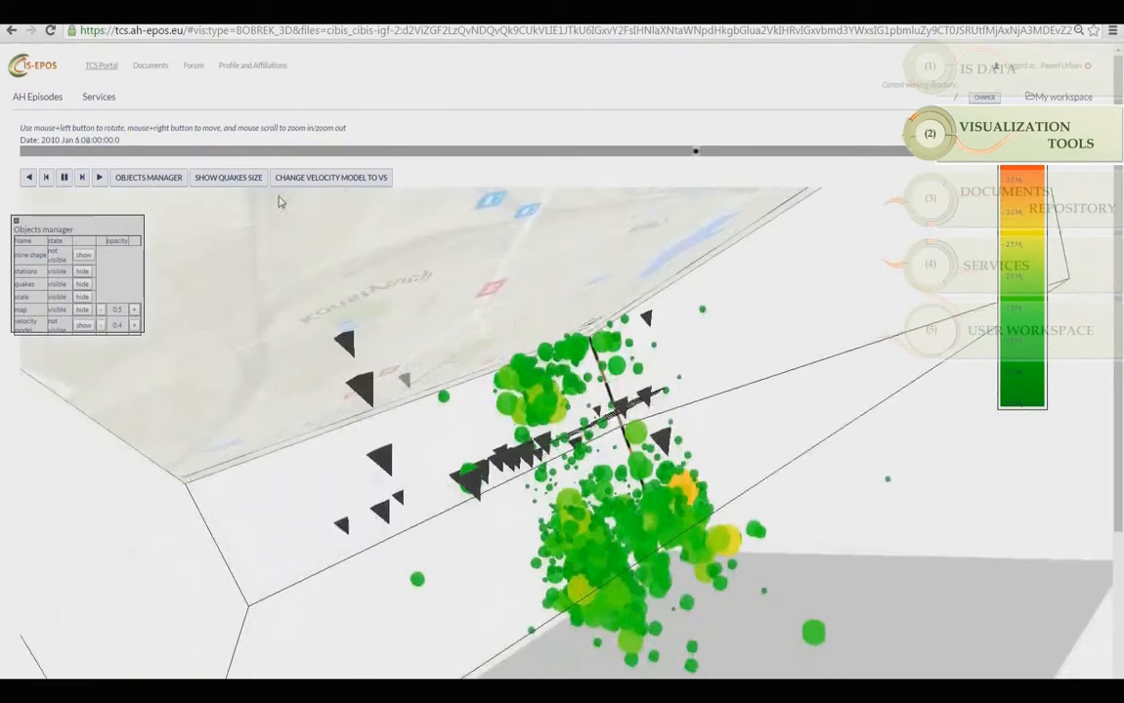
pyautogui.click(13, 31)
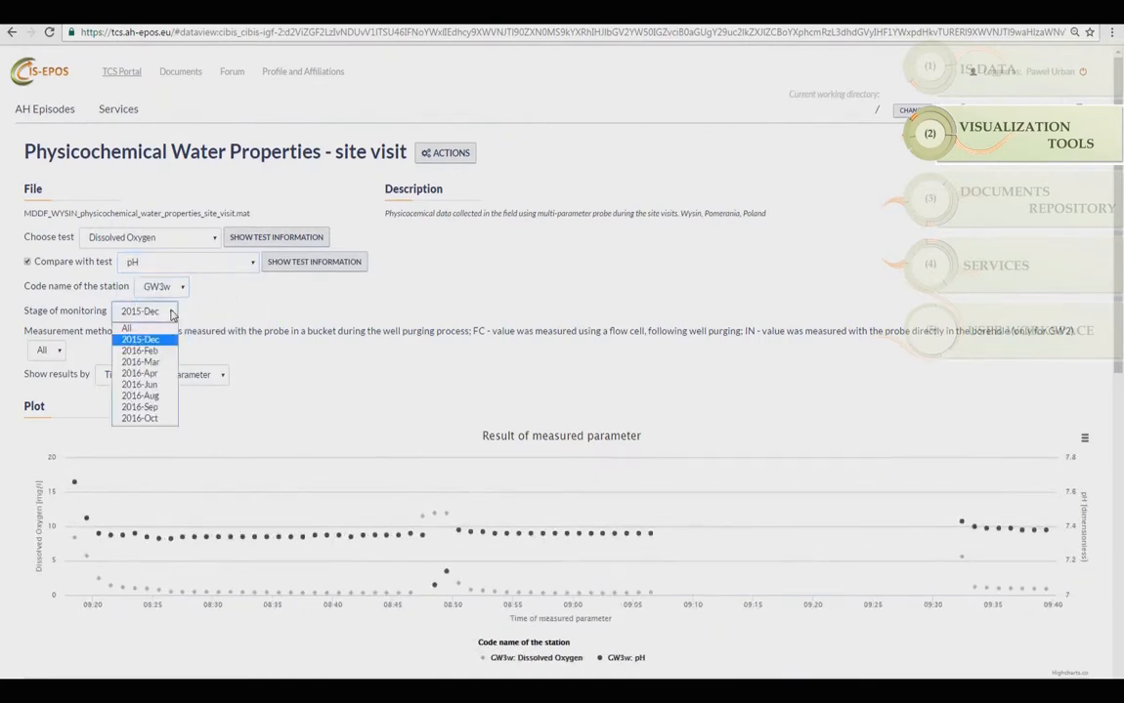
# Step: Show 2016-Apr water results for all stations grouped by station code name, then open Documents
pyautogui.click(139, 373)
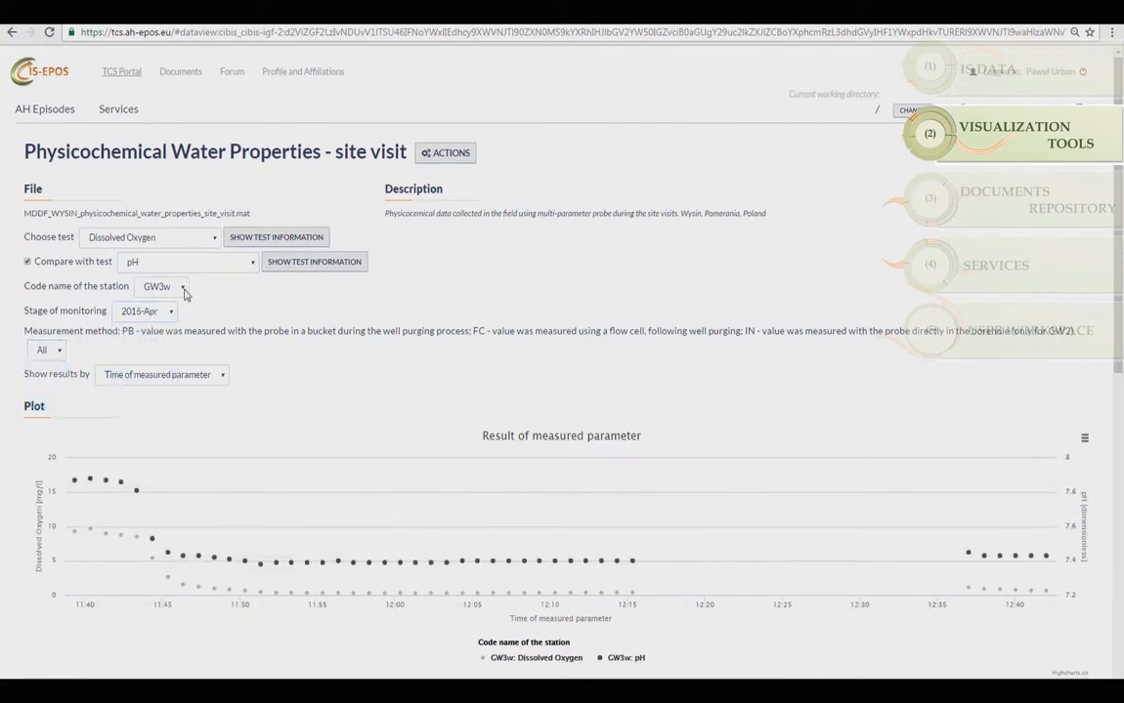
pyautogui.click(162, 286)
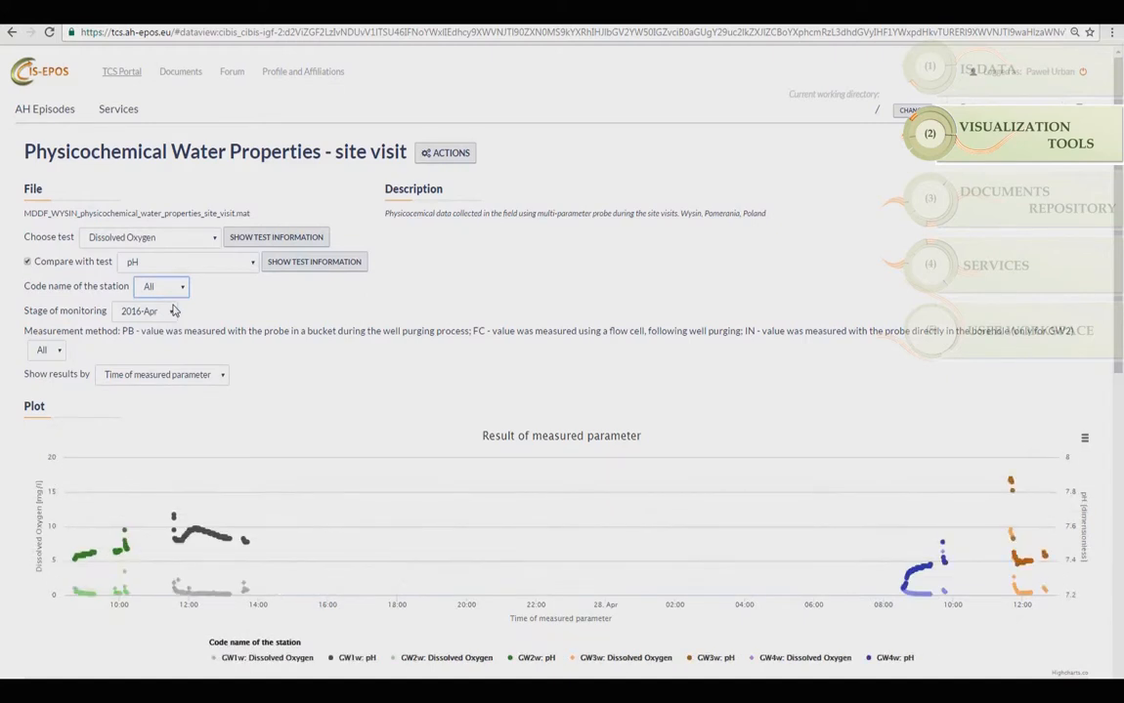
pyautogui.click(162, 374)
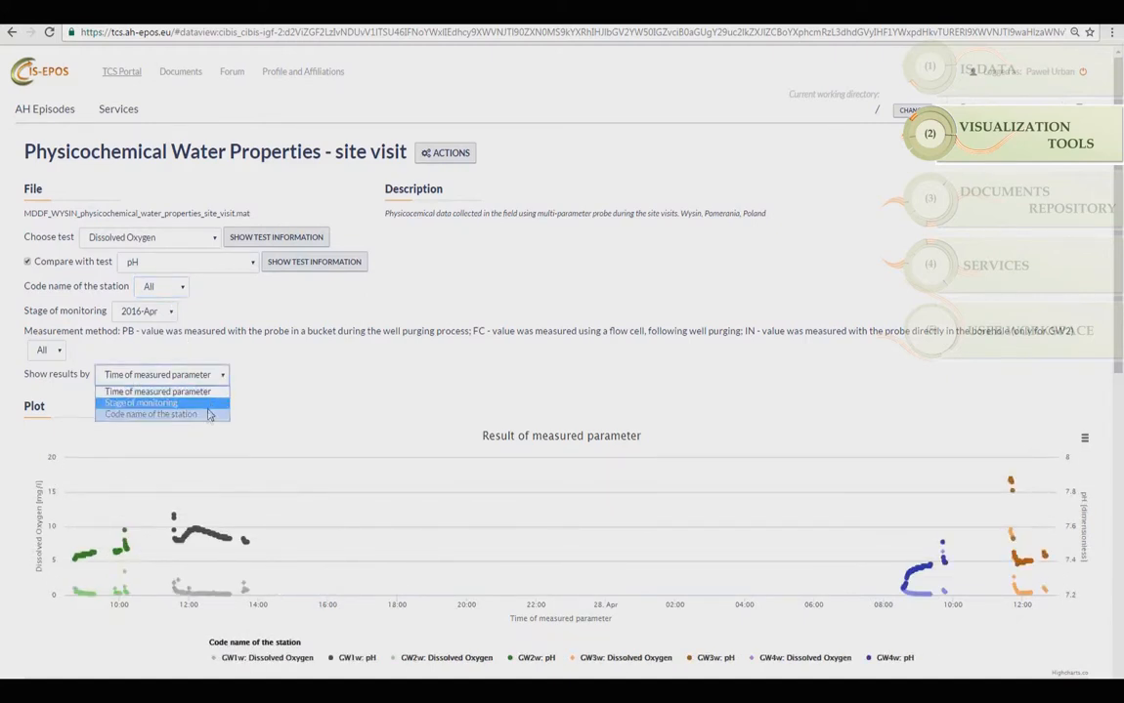
pyautogui.click(150, 414)
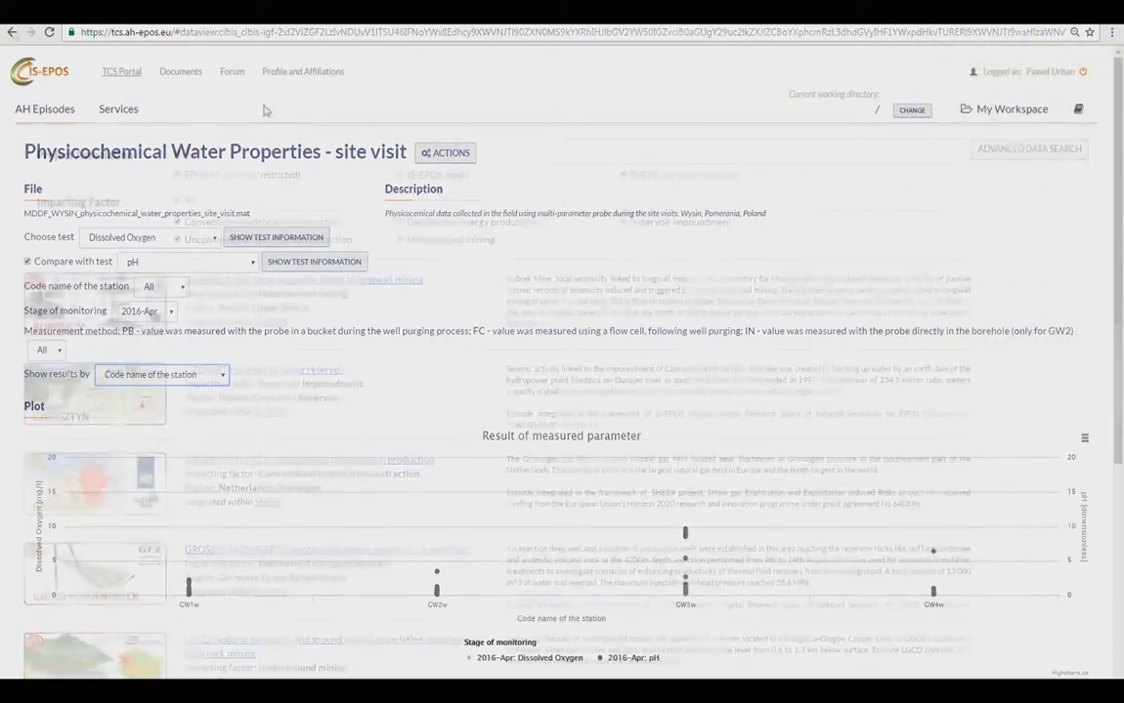
pyautogui.click(181, 72)
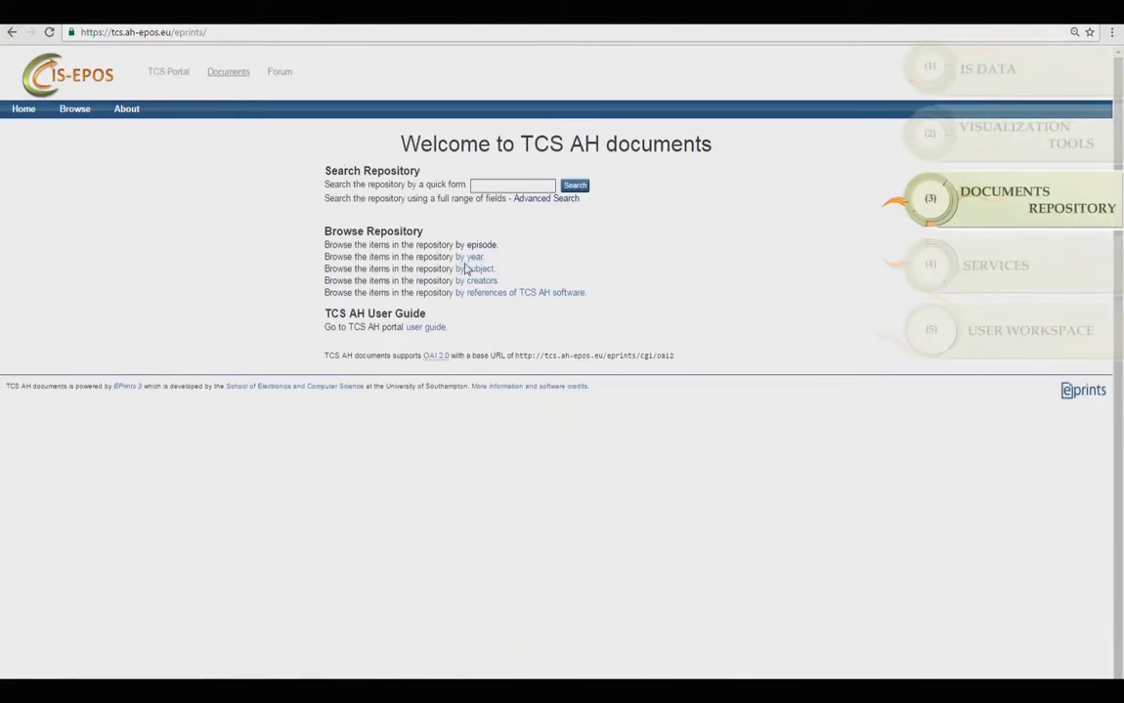
# Step: View the '3D model of Bobrek mine seams and tremors' record, then return to the episode
pyautogui.click(469, 269)
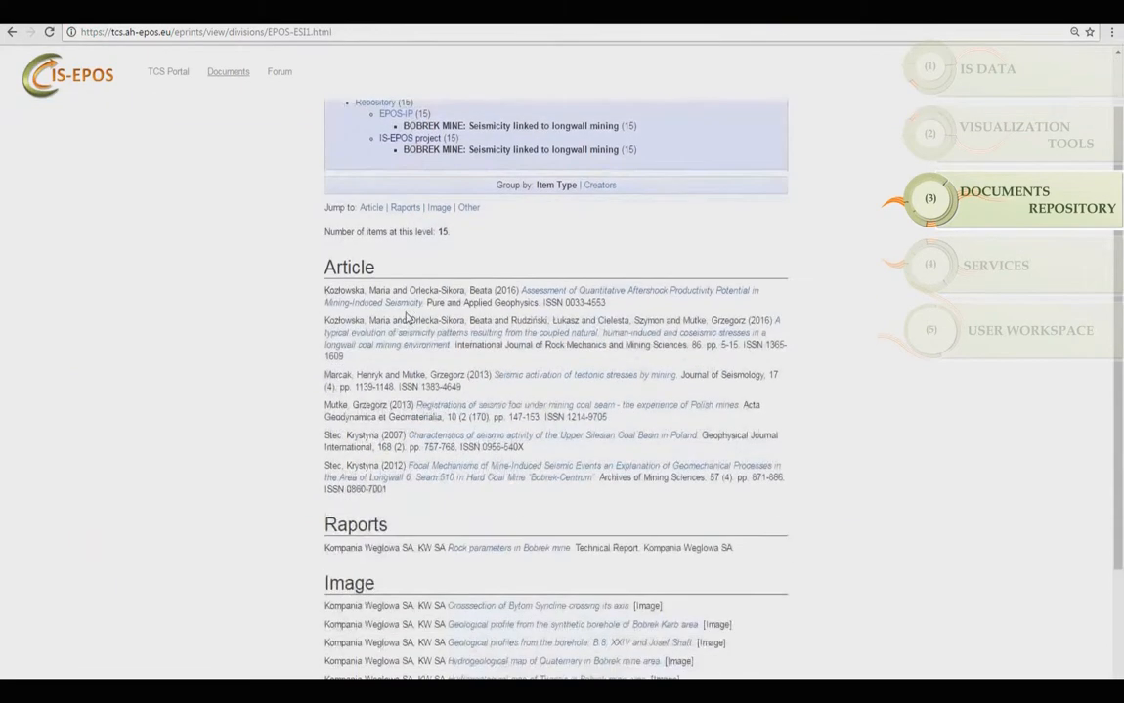
pyautogui.scroll(-3)
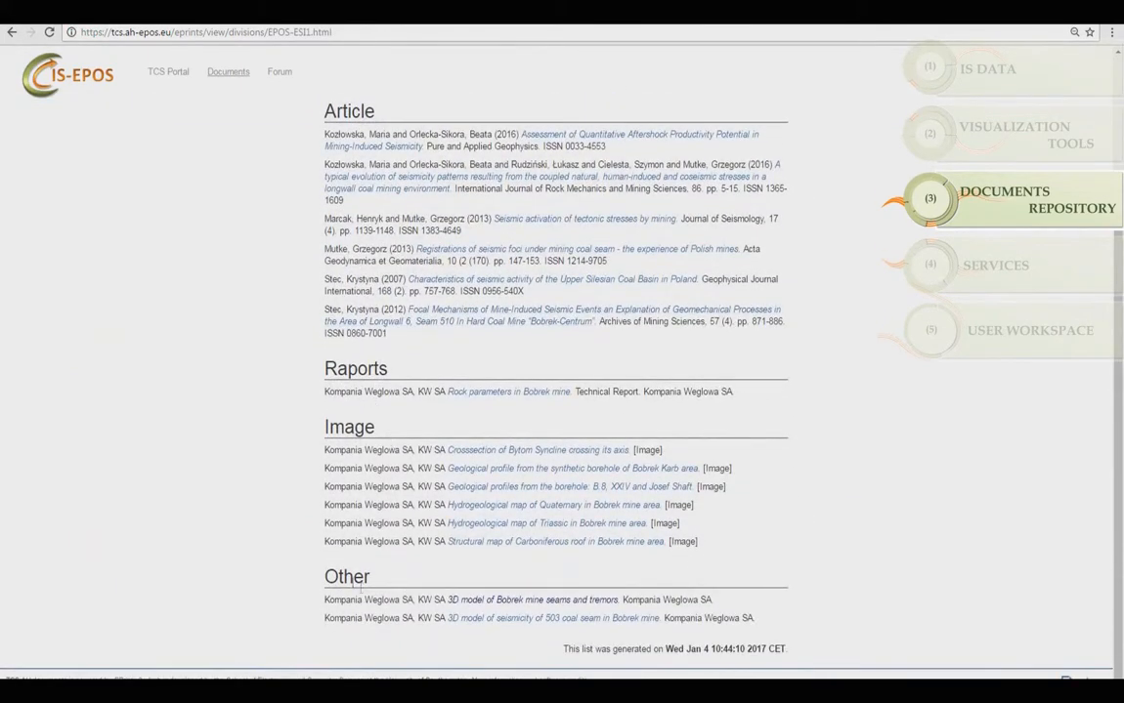
pyautogui.click(530, 599)
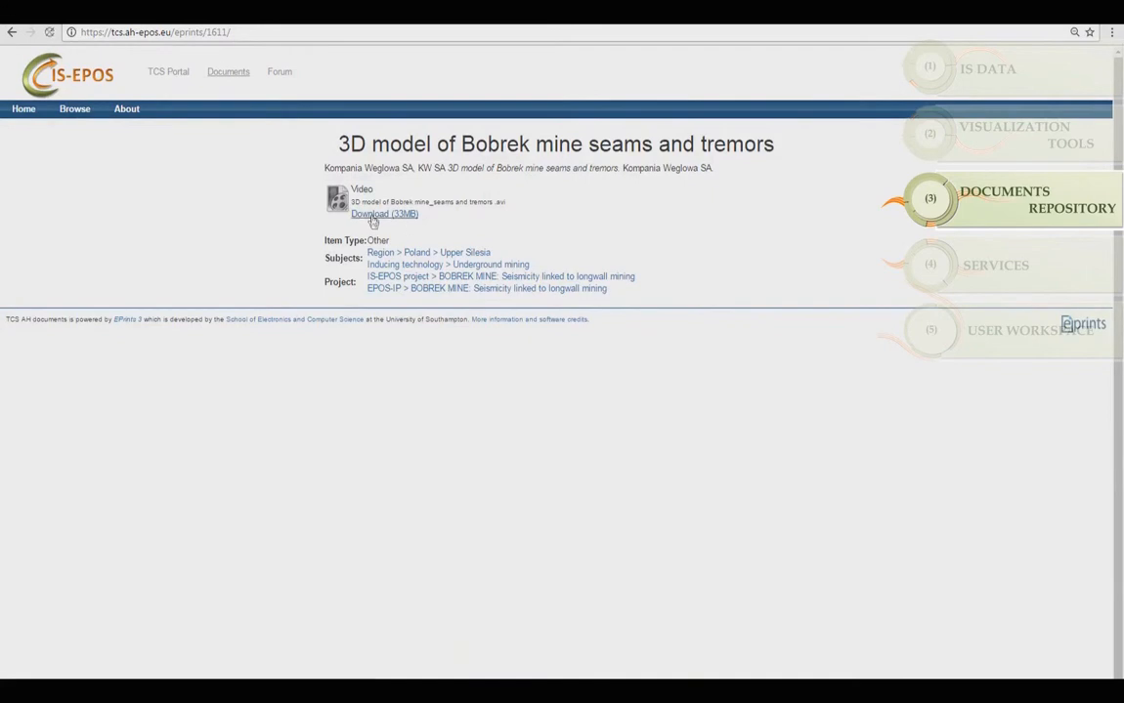
pyautogui.click(11, 32)
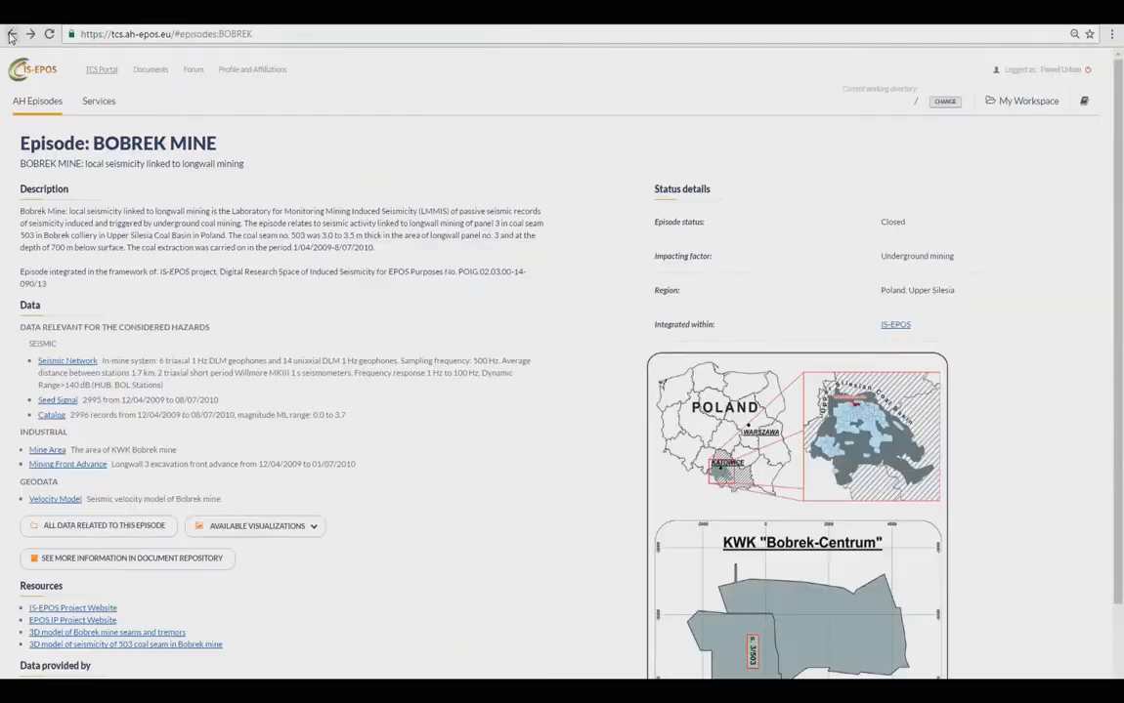
# Step: Run the Magnitude Conversion service using General Orthogonal Regression
pyautogui.click(98, 100)
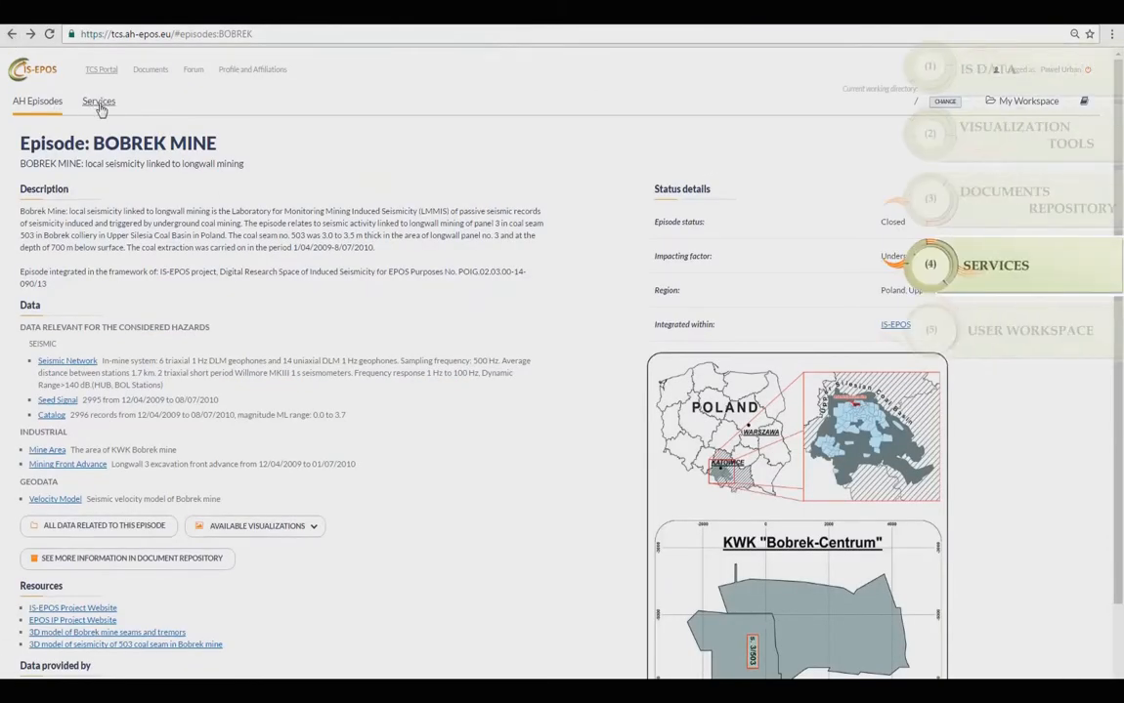
pyautogui.click(99, 101)
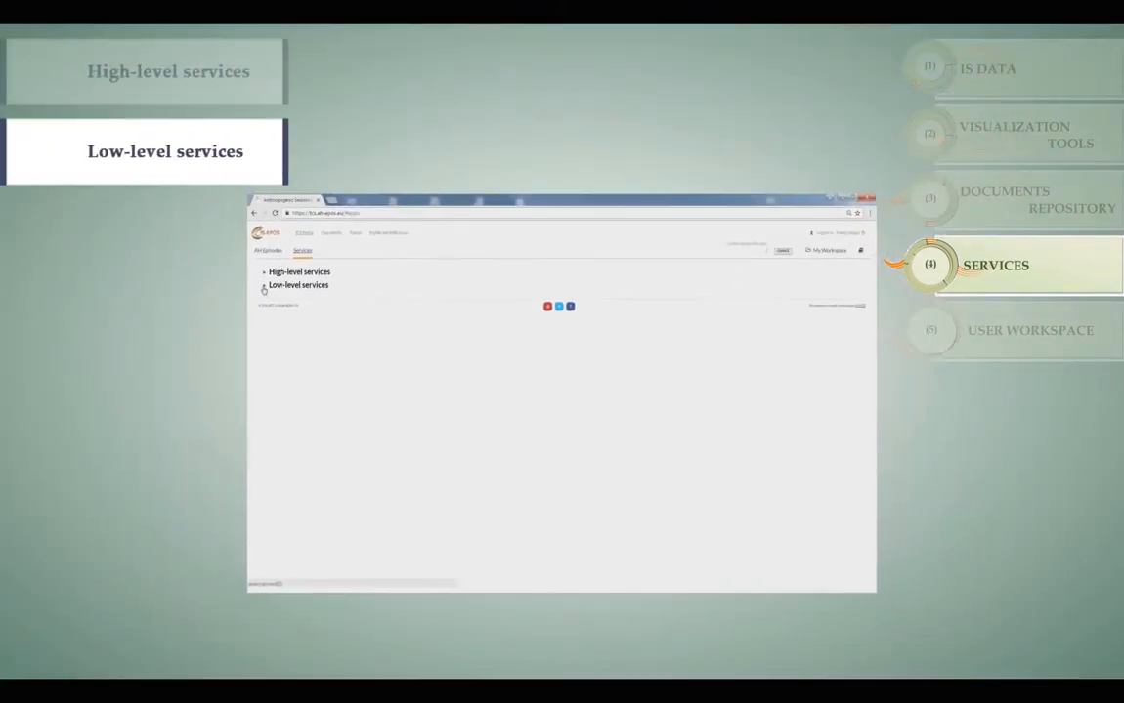
pyautogui.click(298, 285)
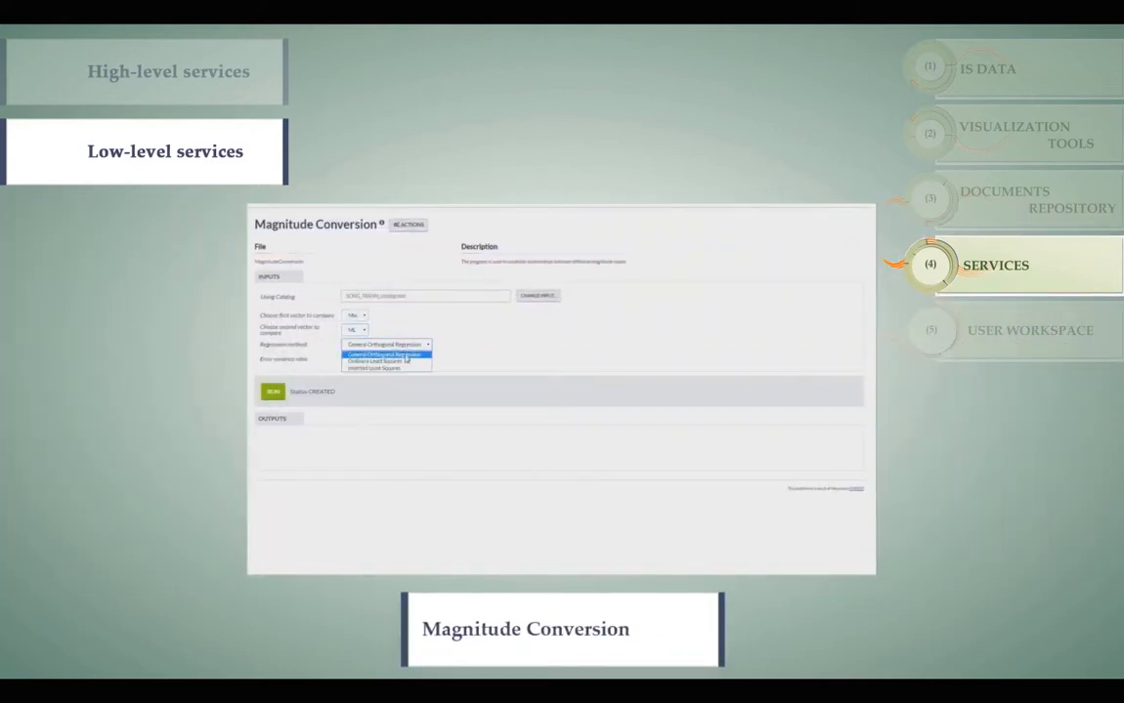
pyautogui.click(386, 354)
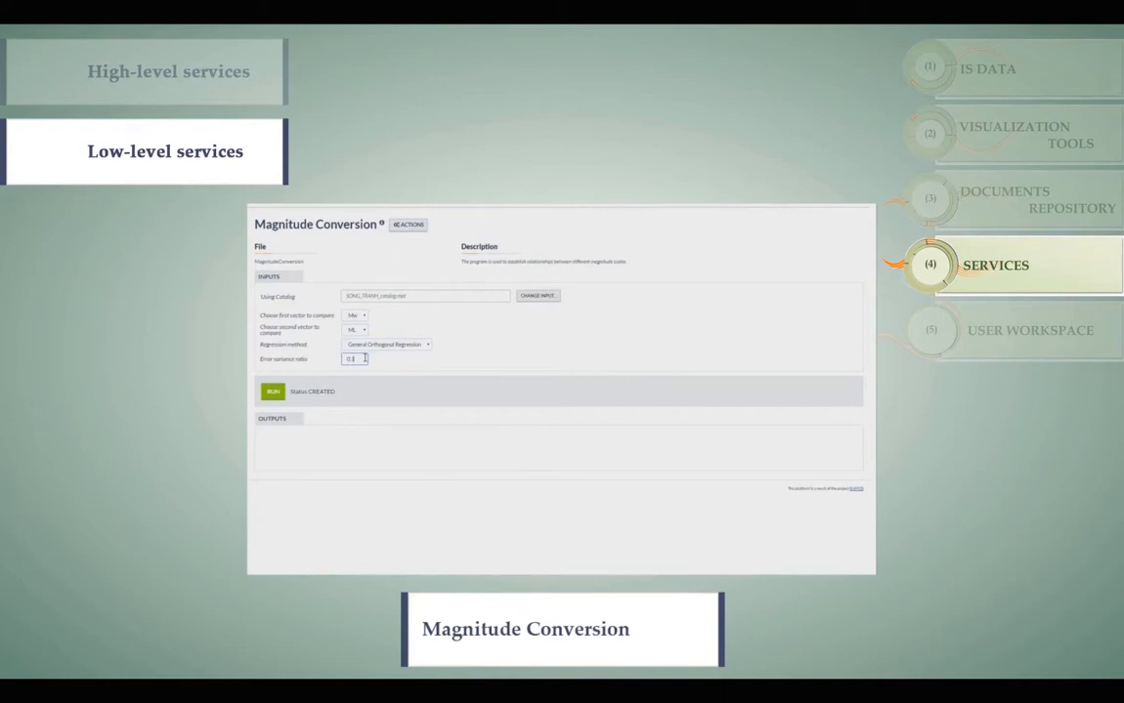
pyautogui.click(273, 392)
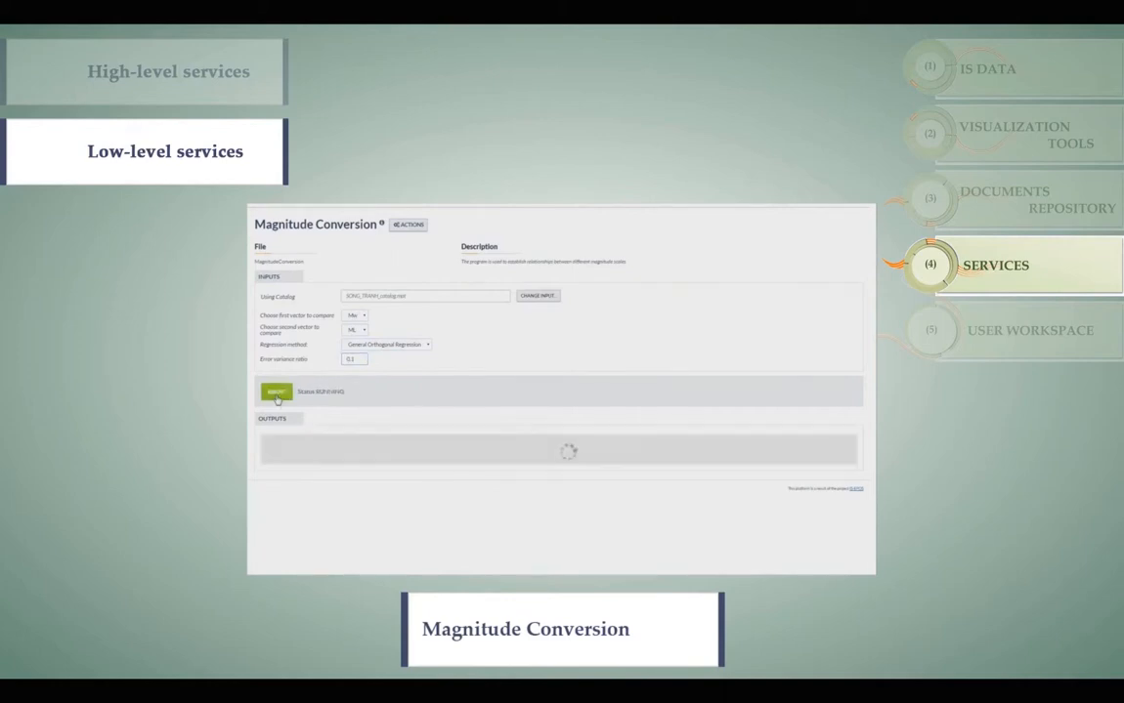
pyautogui.click(274, 392)
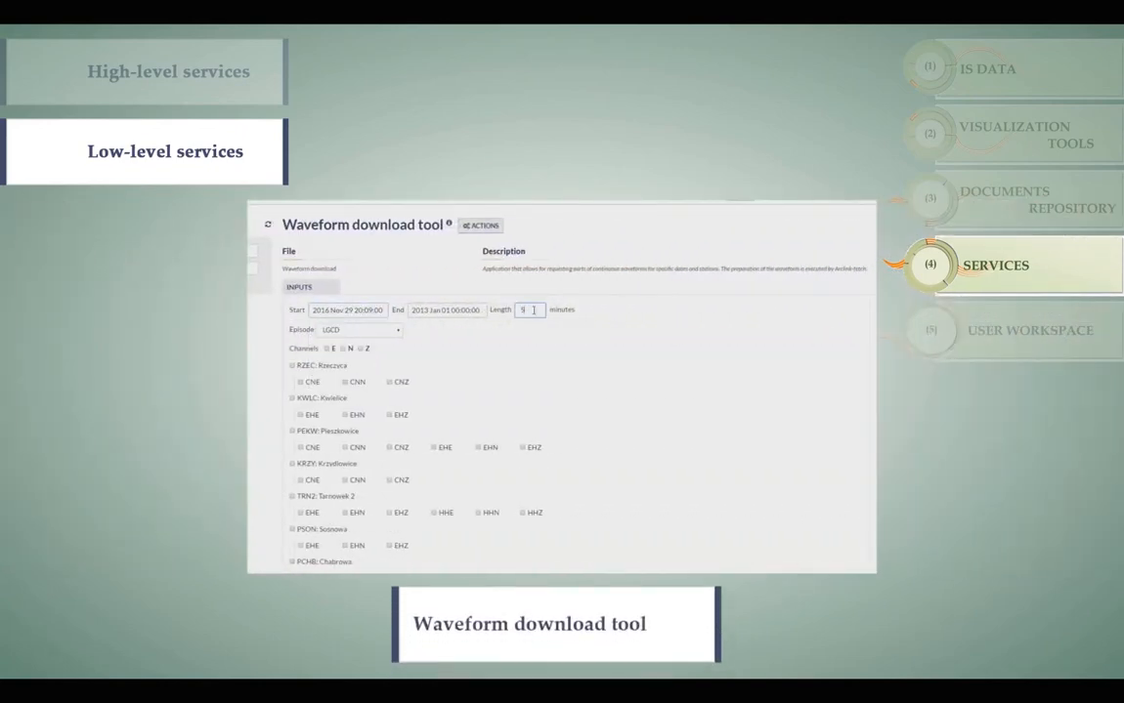
# Step: Run a Waveform download tool request and return to the services list
pyautogui.click(304, 516)
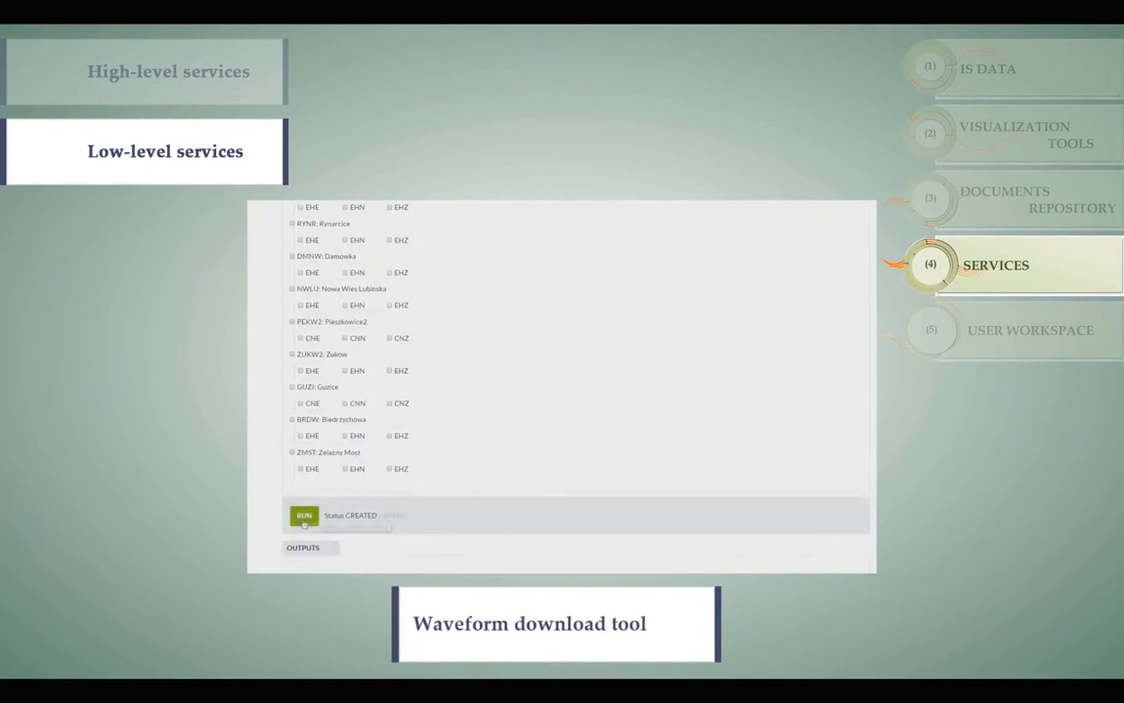
pyautogui.click(303, 516)
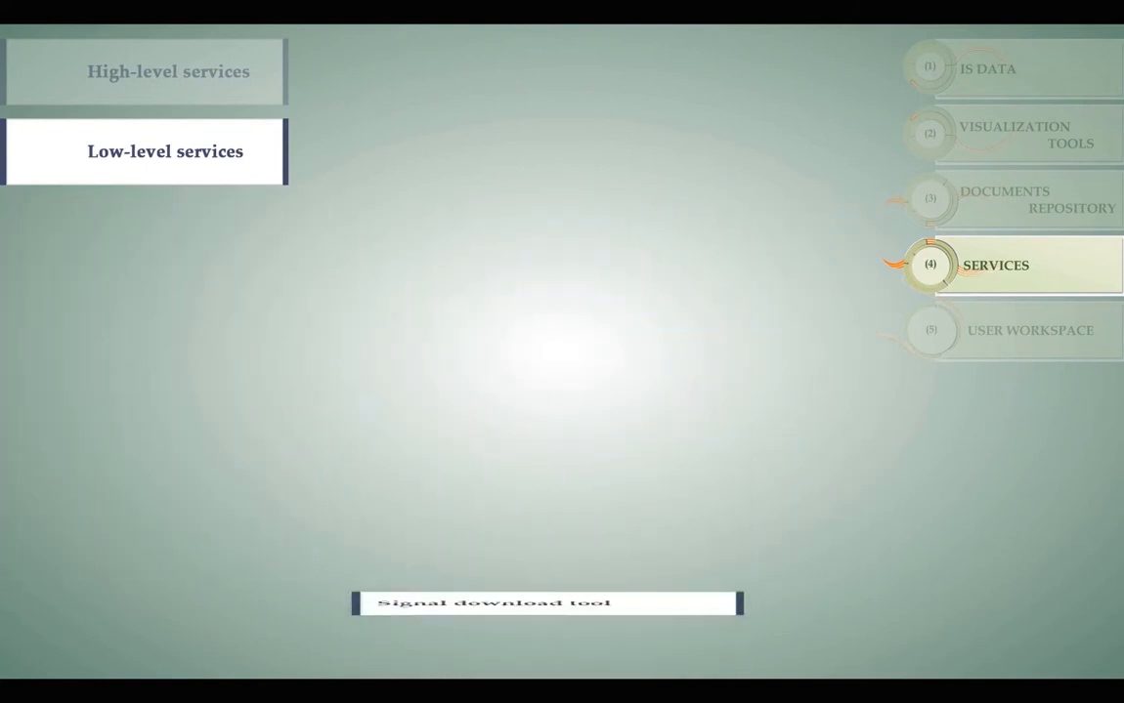
pyautogui.click(165, 150)
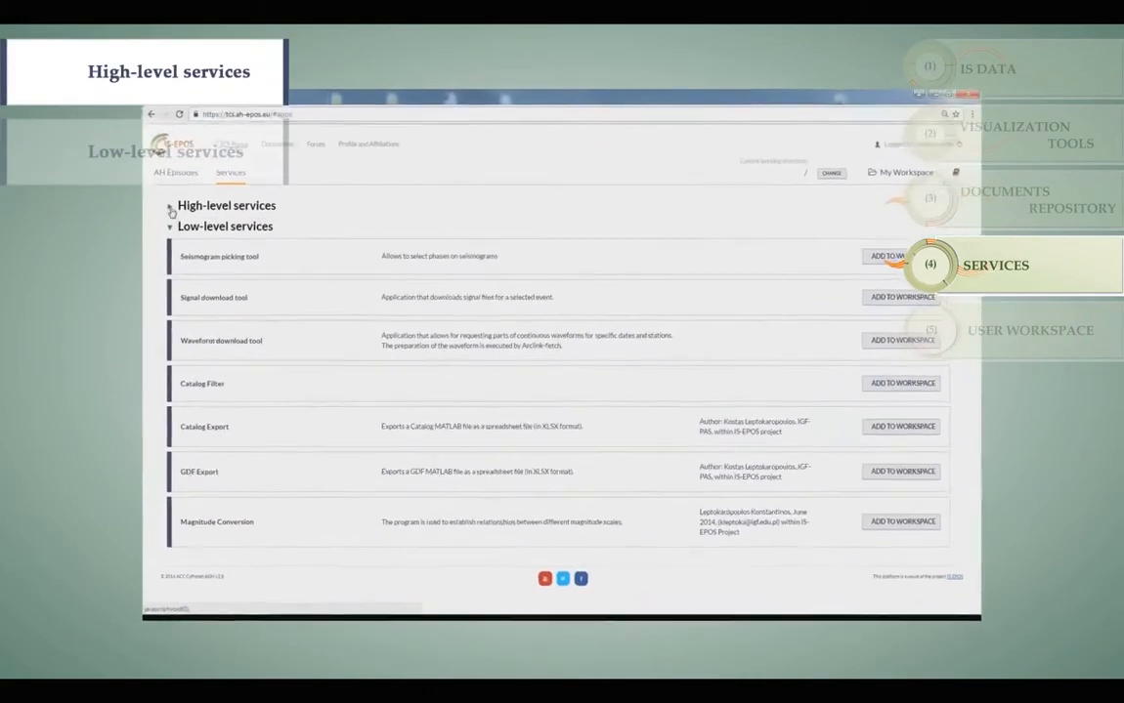
# Step: Expand High-level services with its Earthquake spectra and Collective properties of seismicity categories
pyautogui.click(170, 205)
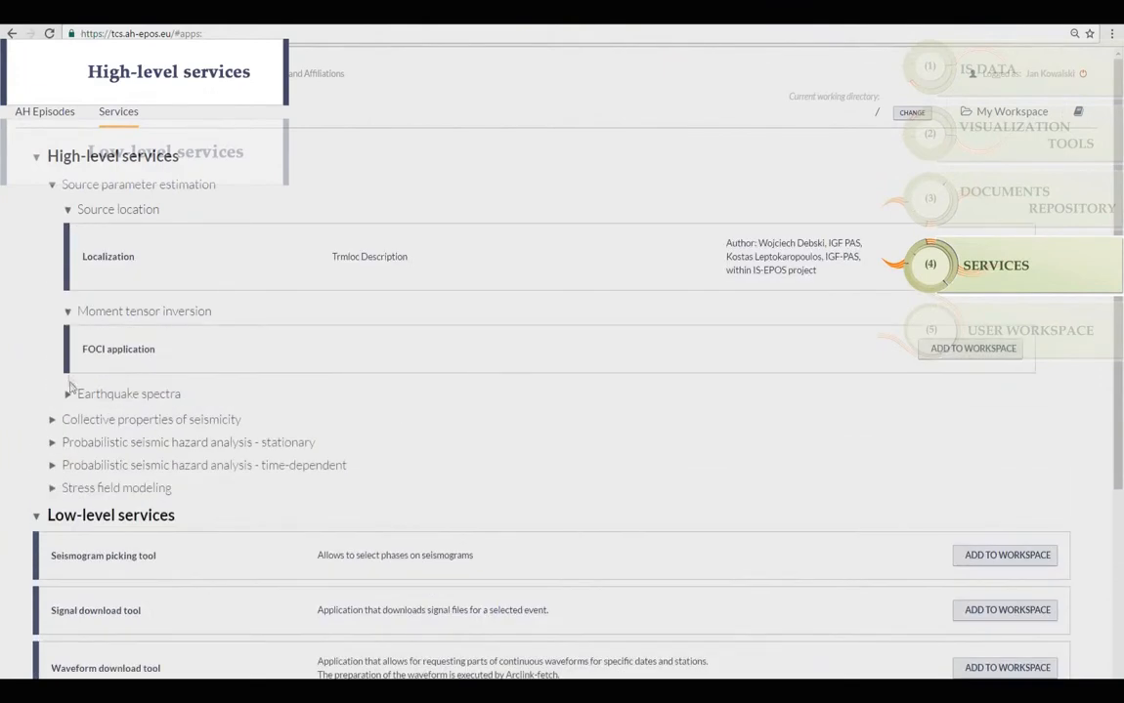
pyautogui.click(68, 394)
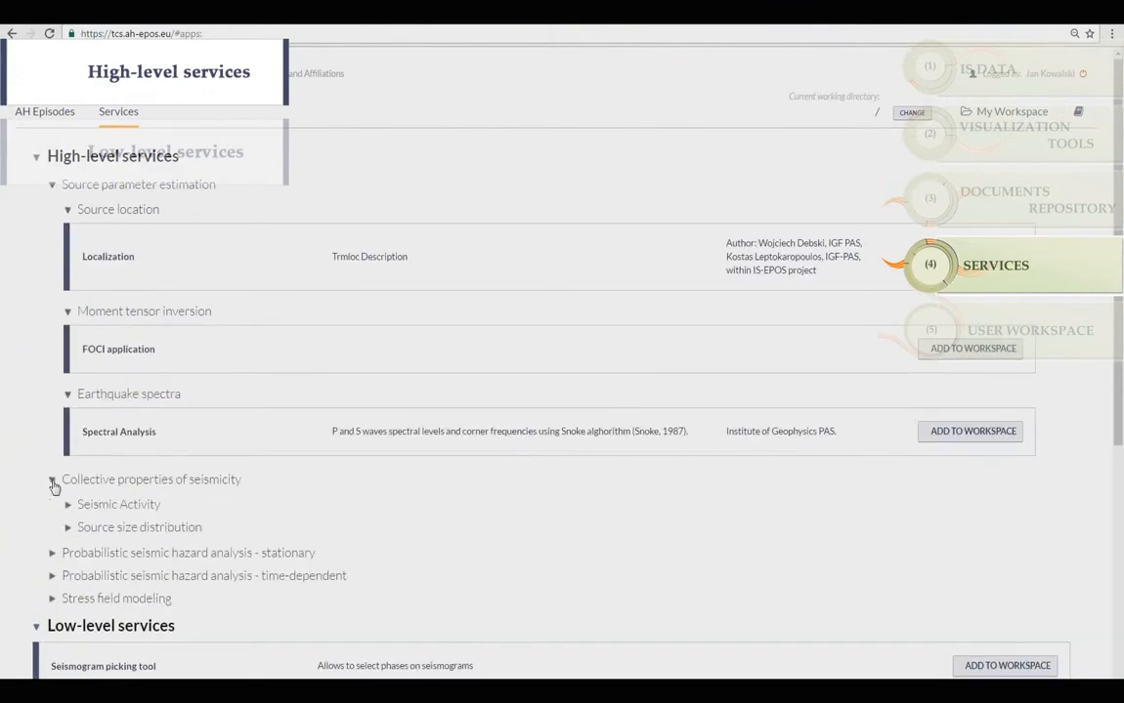
pyautogui.click(67, 504)
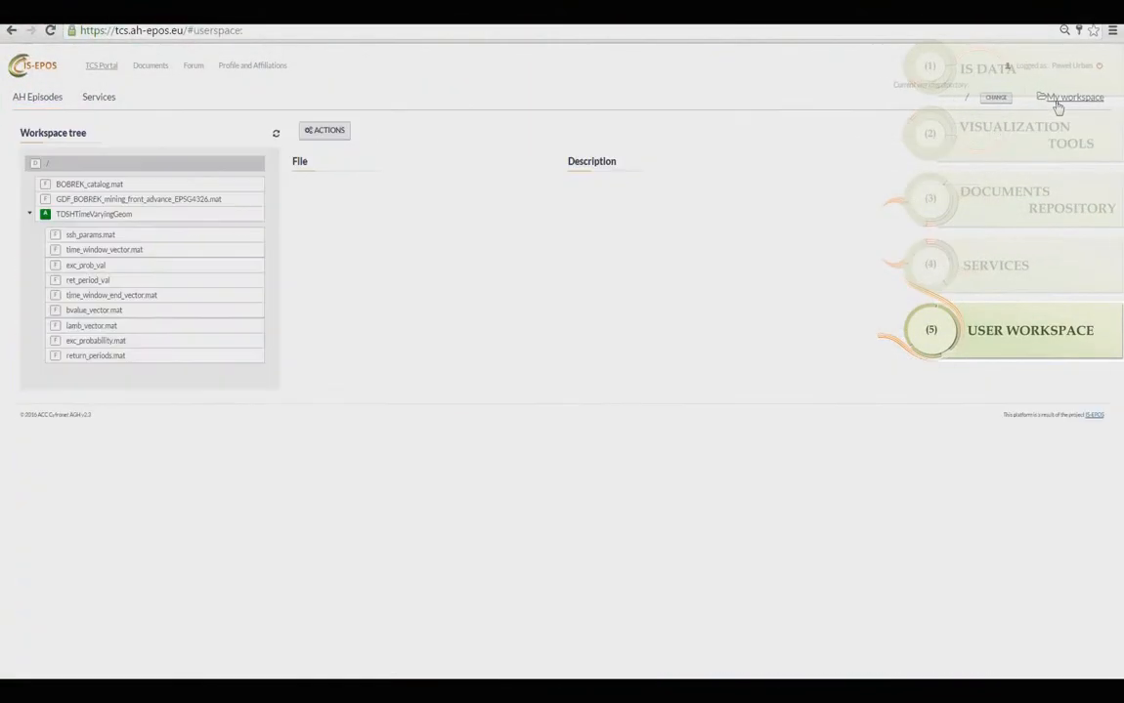
# Step: Create new directories in the workspace root and confirm renaming Folder 2 to Folder 2 NEW
pyautogui.click(270, 162)
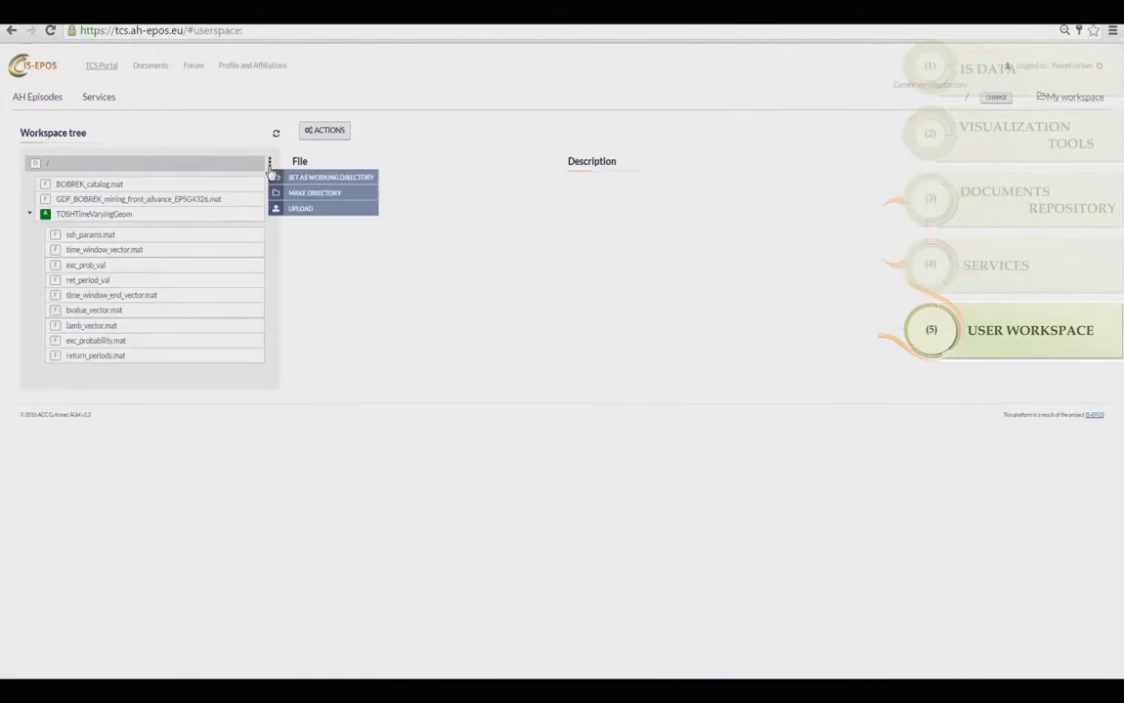
pyautogui.click(315, 193)
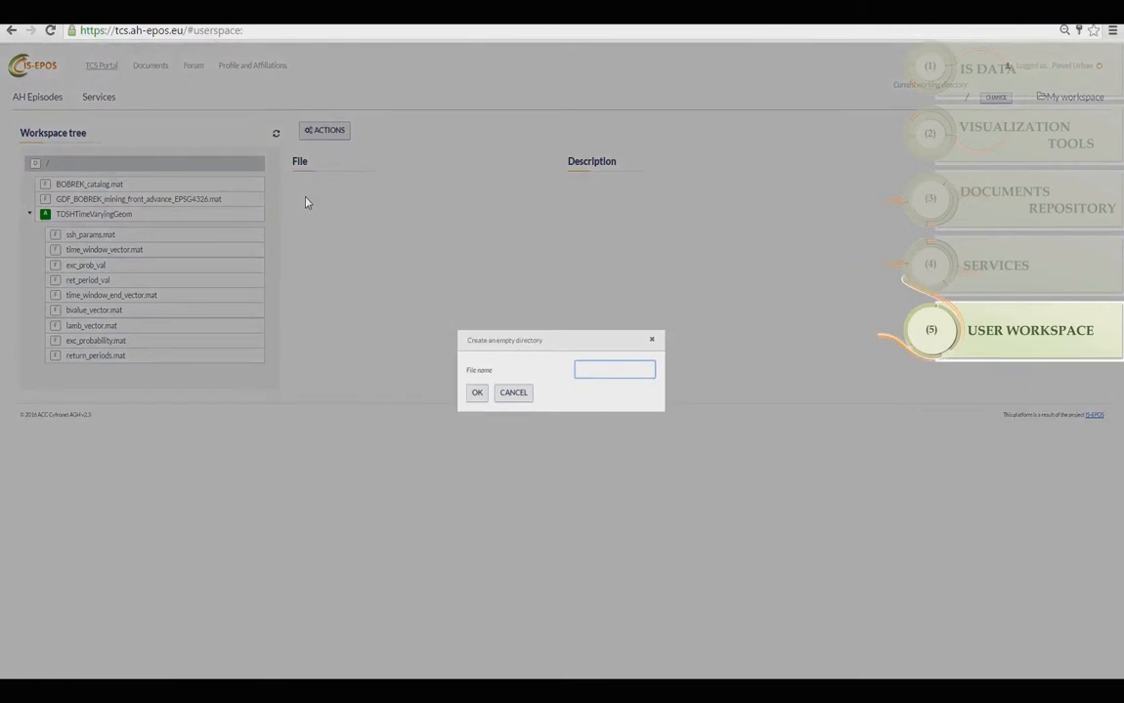
pyautogui.click(477, 392)
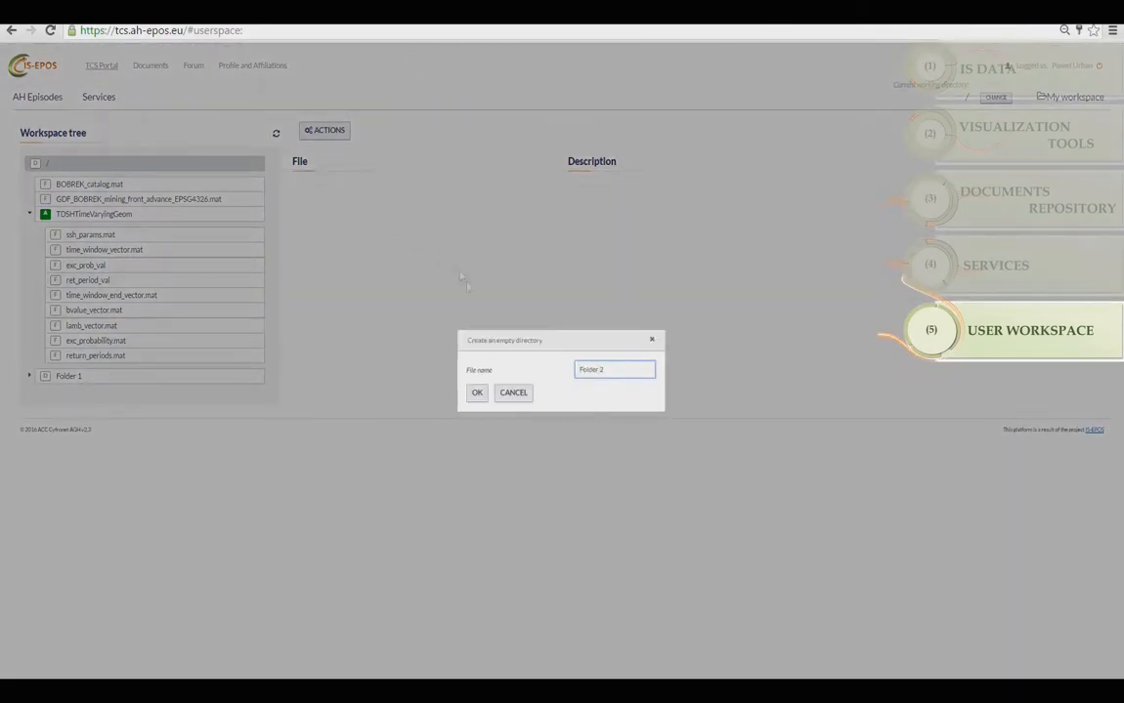
pyautogui.click(477, 392)
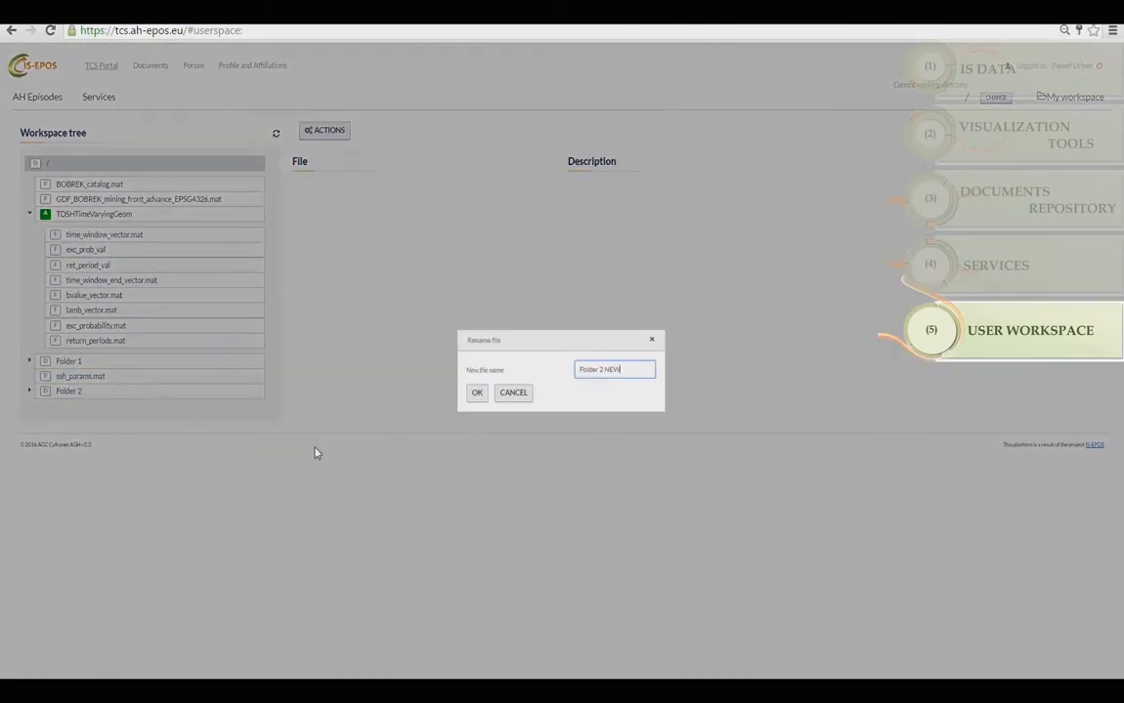
pyautogui.click(477, 393)
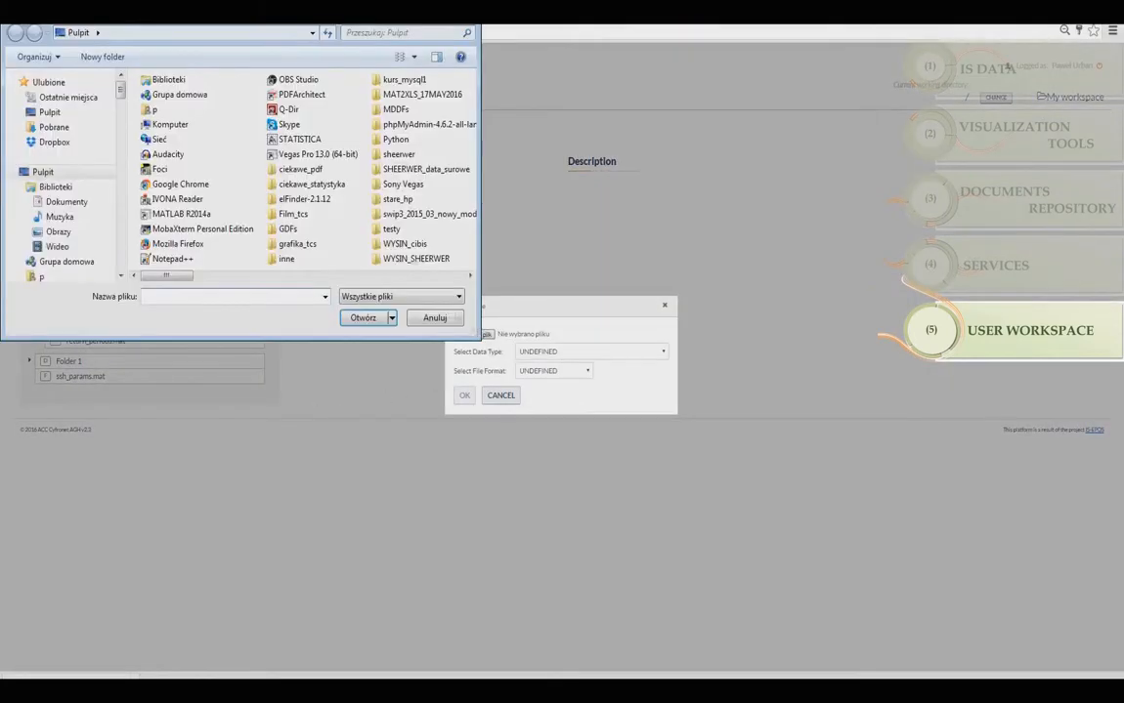
# Step: Open the Select Data Type list for the chosen Z_mv_catalog.mat upload
pyautogui.click(591, 351)
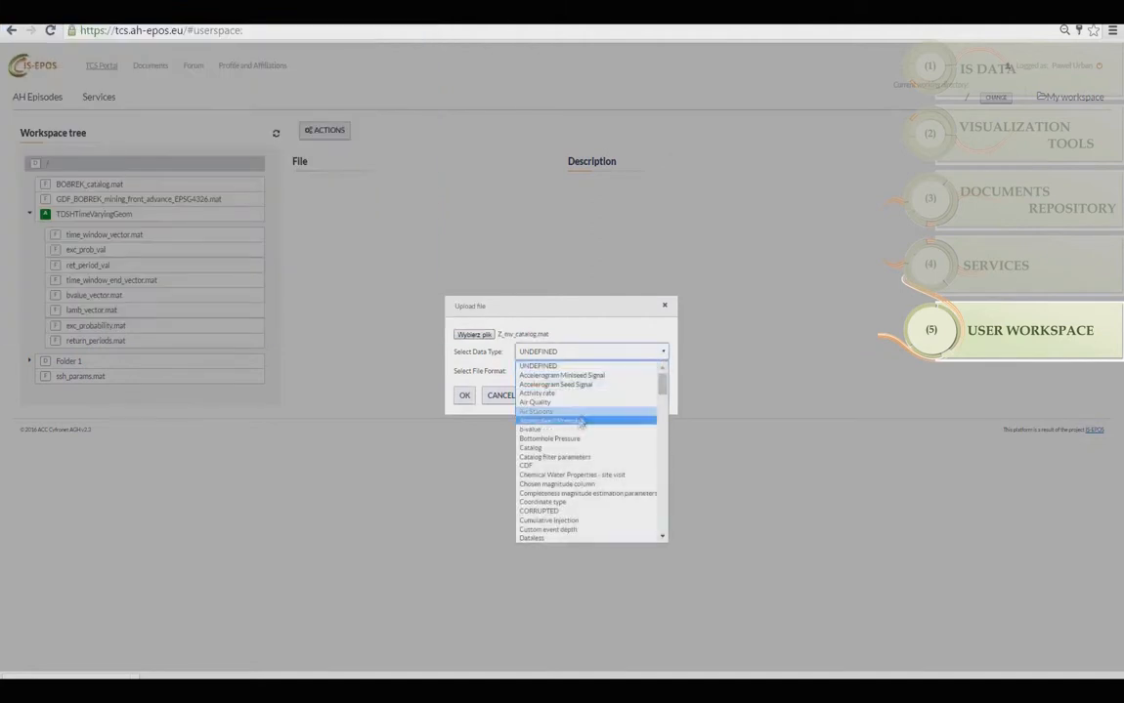